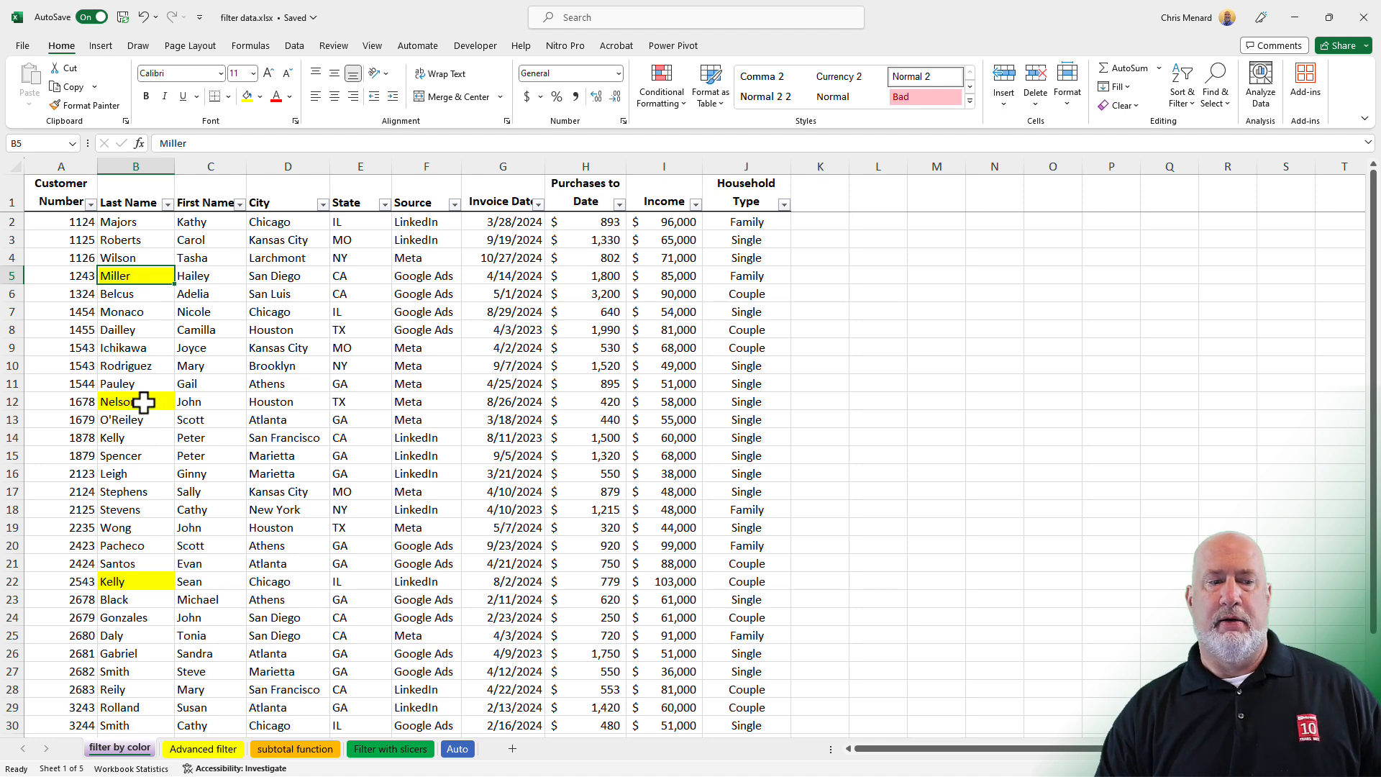
Filter the Last Name column by Nelson's yellow cell colour, leaving Miller, Nelson and Kelly.
left_click(135, 401)
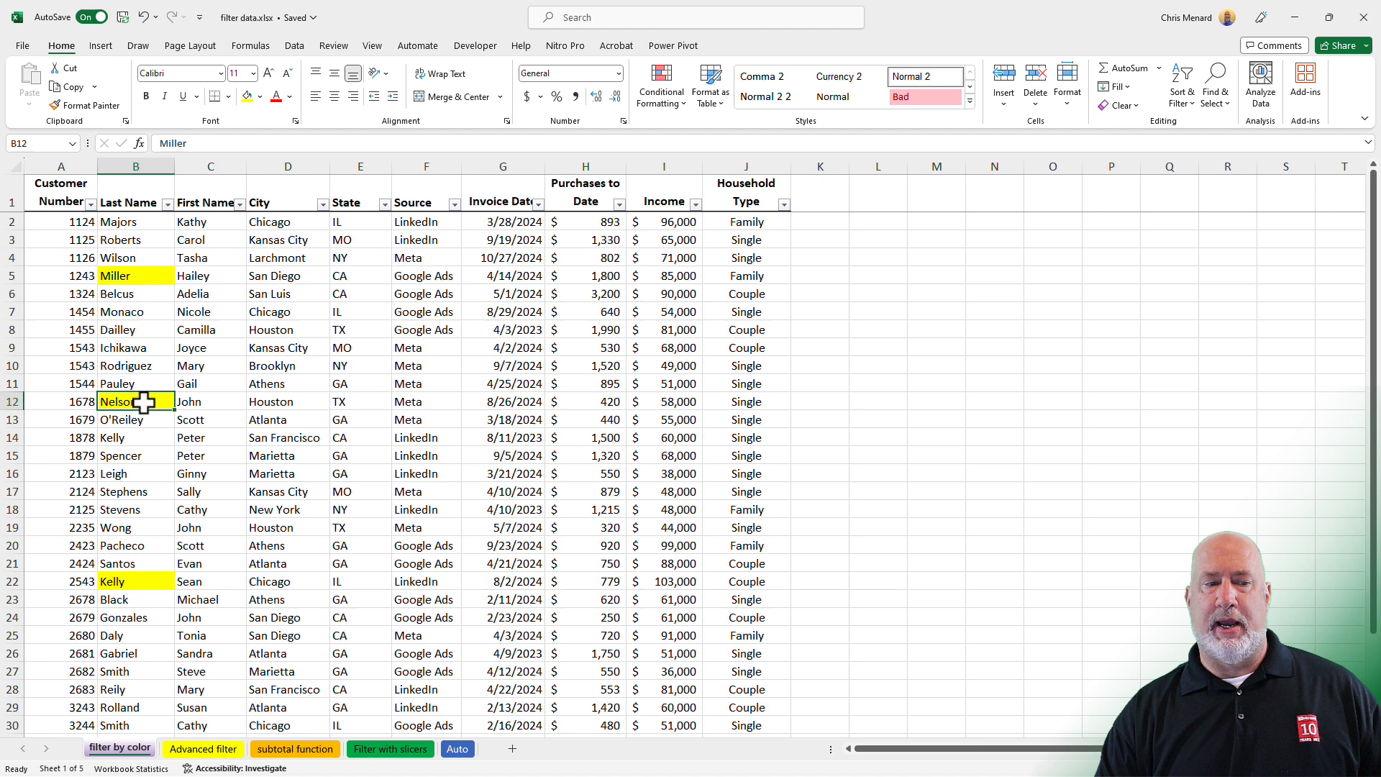
right_click(117, 401)
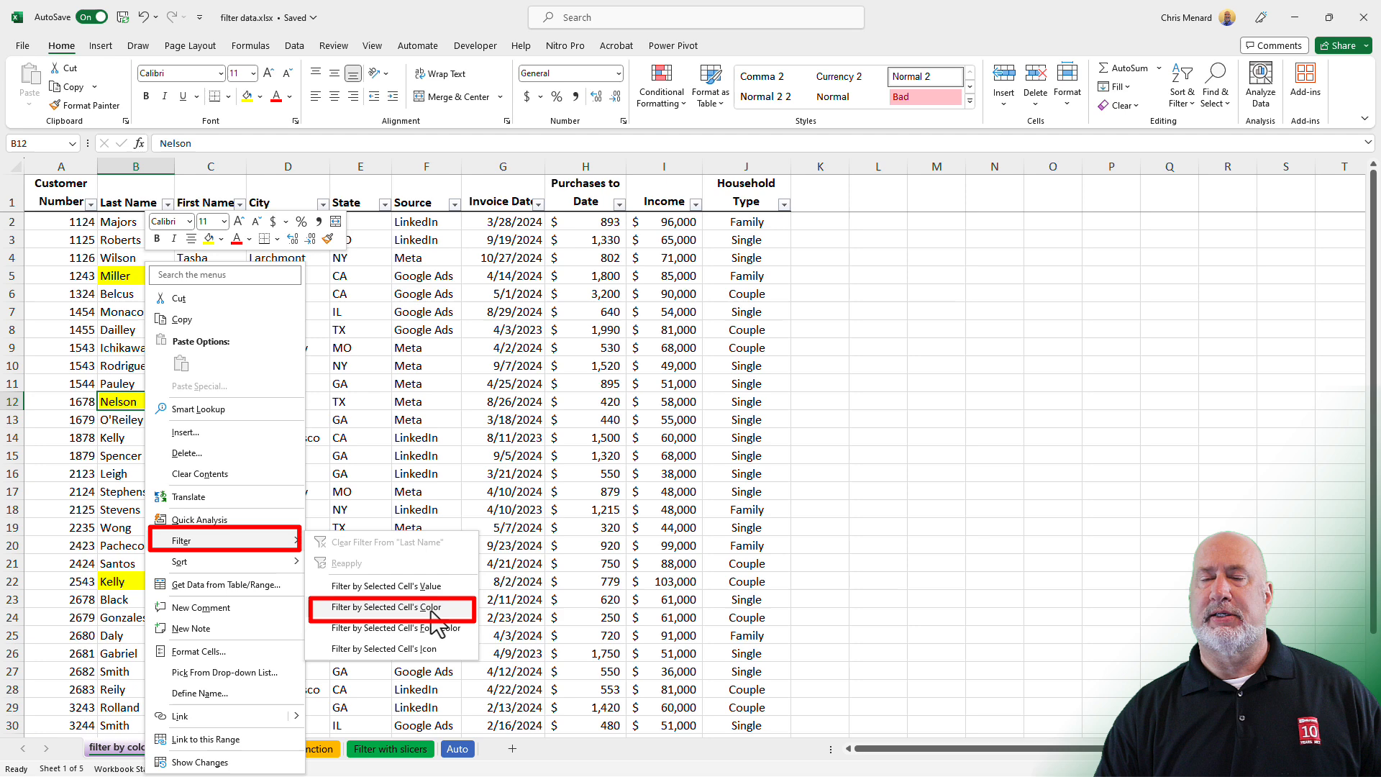
left_click(391, 607)
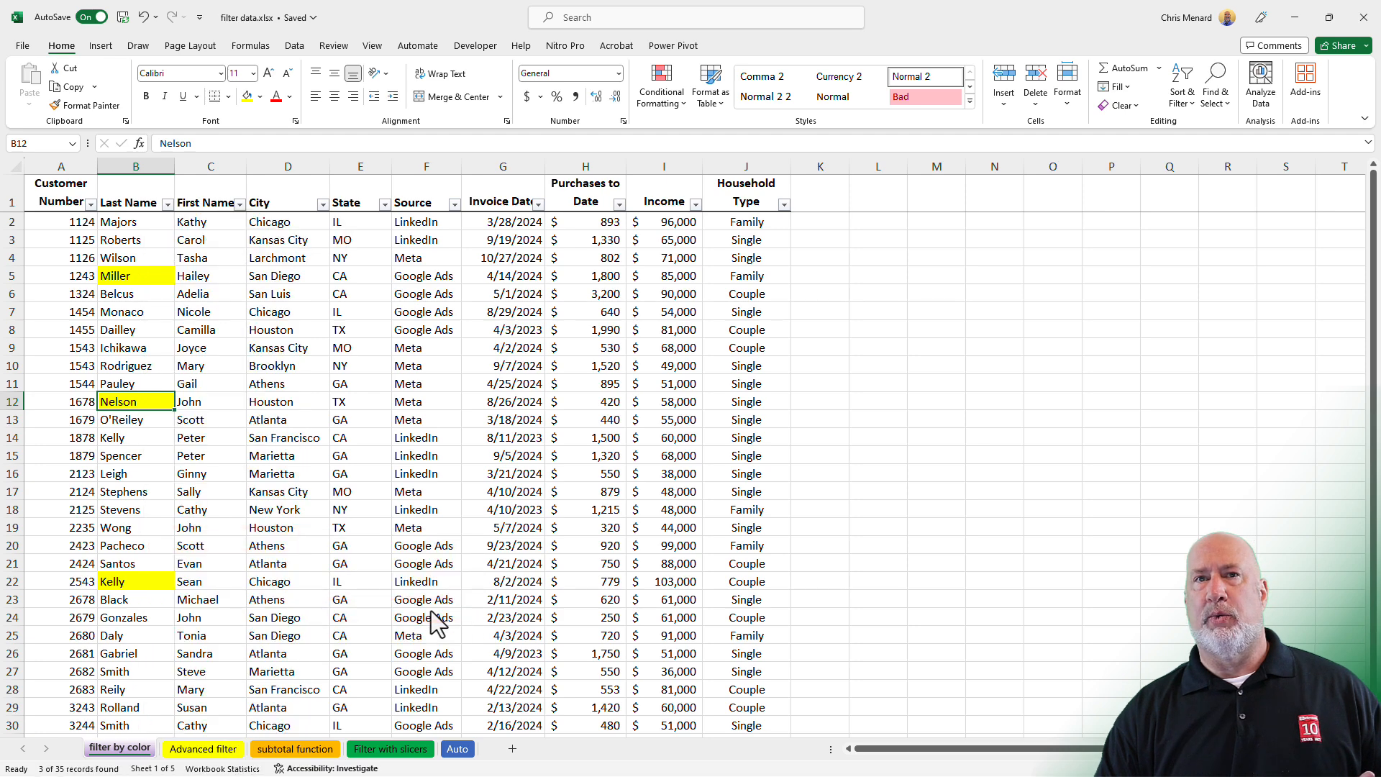
left_click(119, 747)
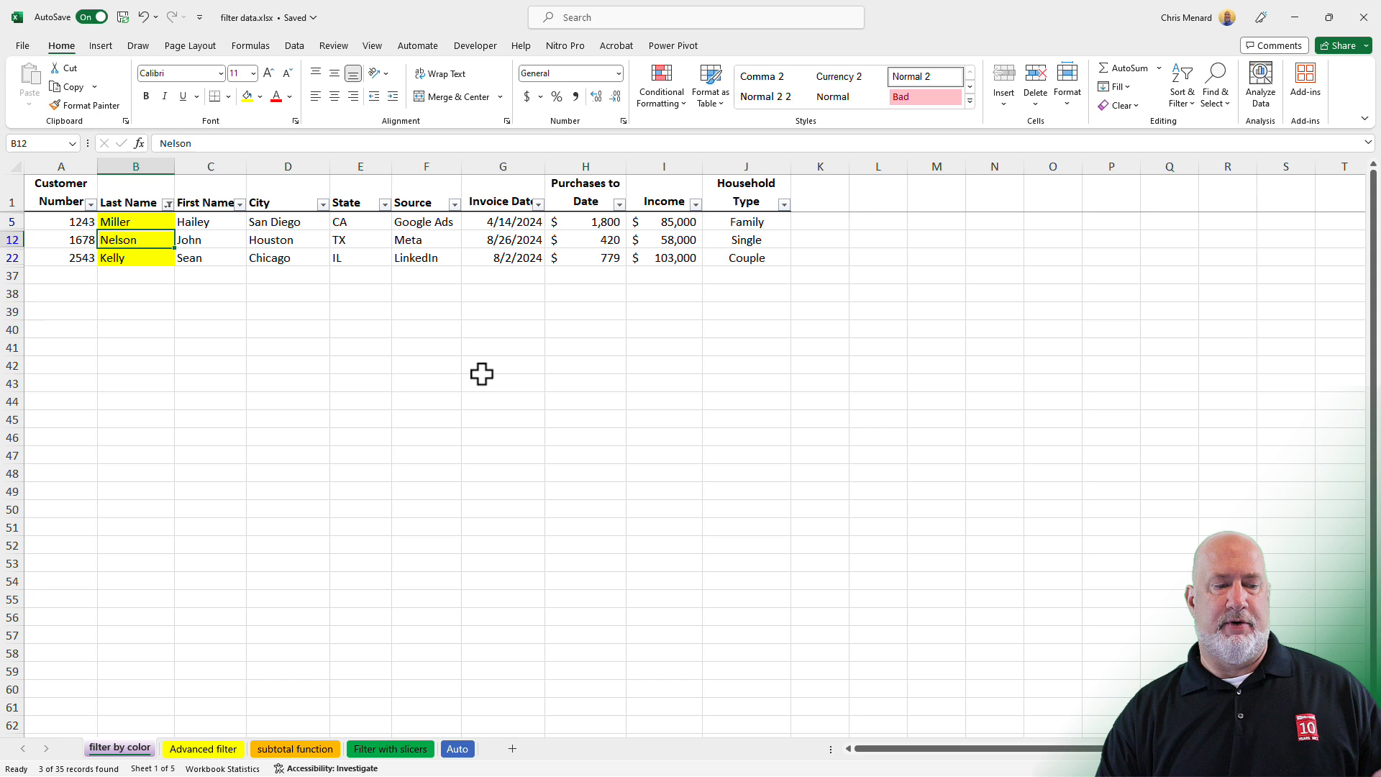
mouse_move(495, 318)
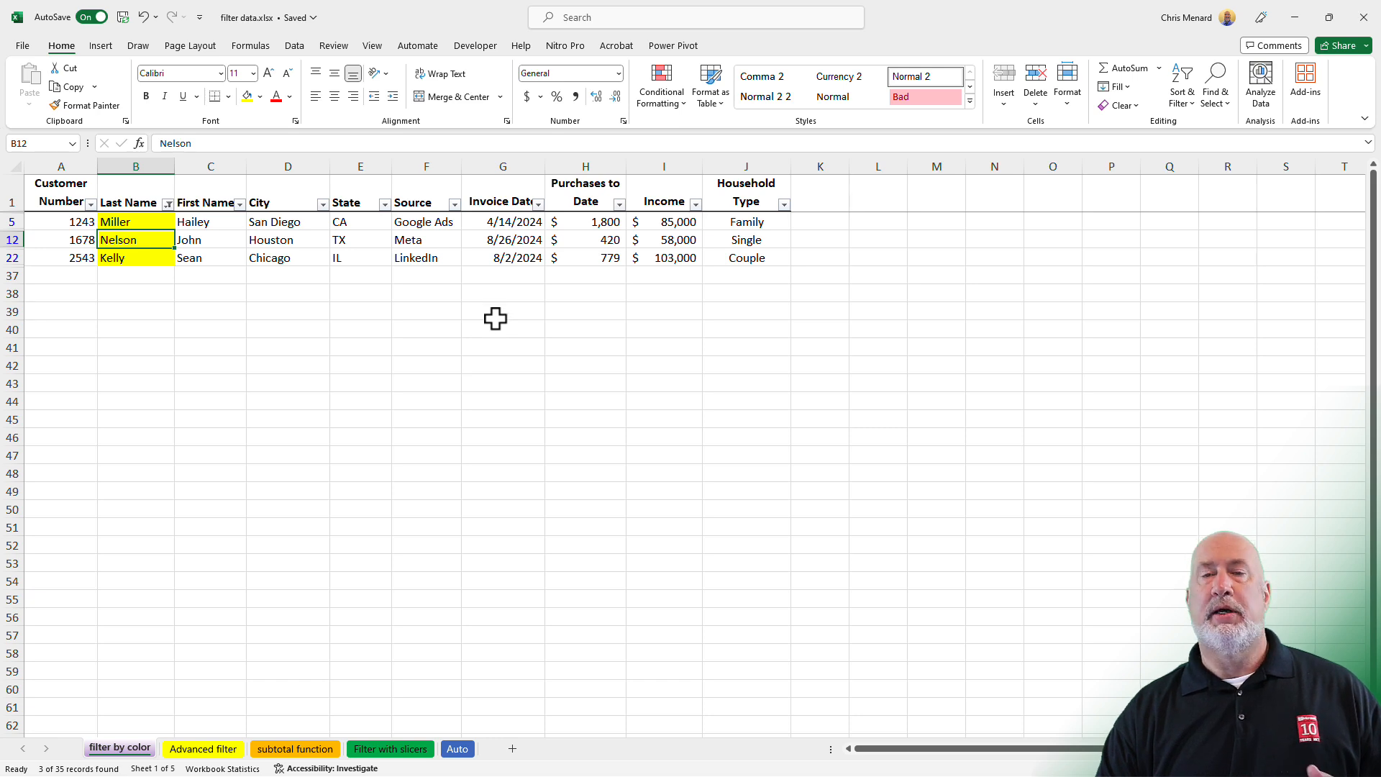
mouse_move(301, 626)
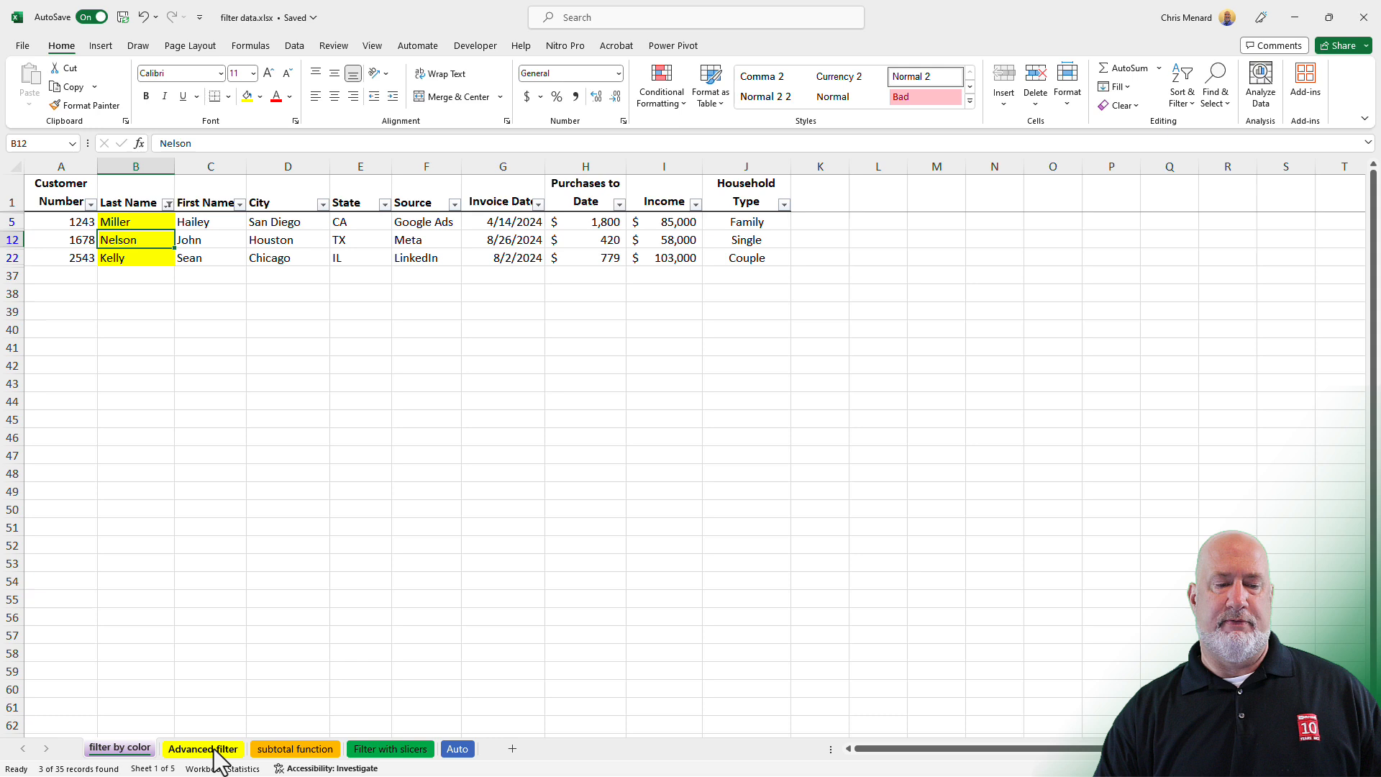
On the Advanced filter sheet, enable filtering and keep only CA and GA in State.
left_click(203, 748)
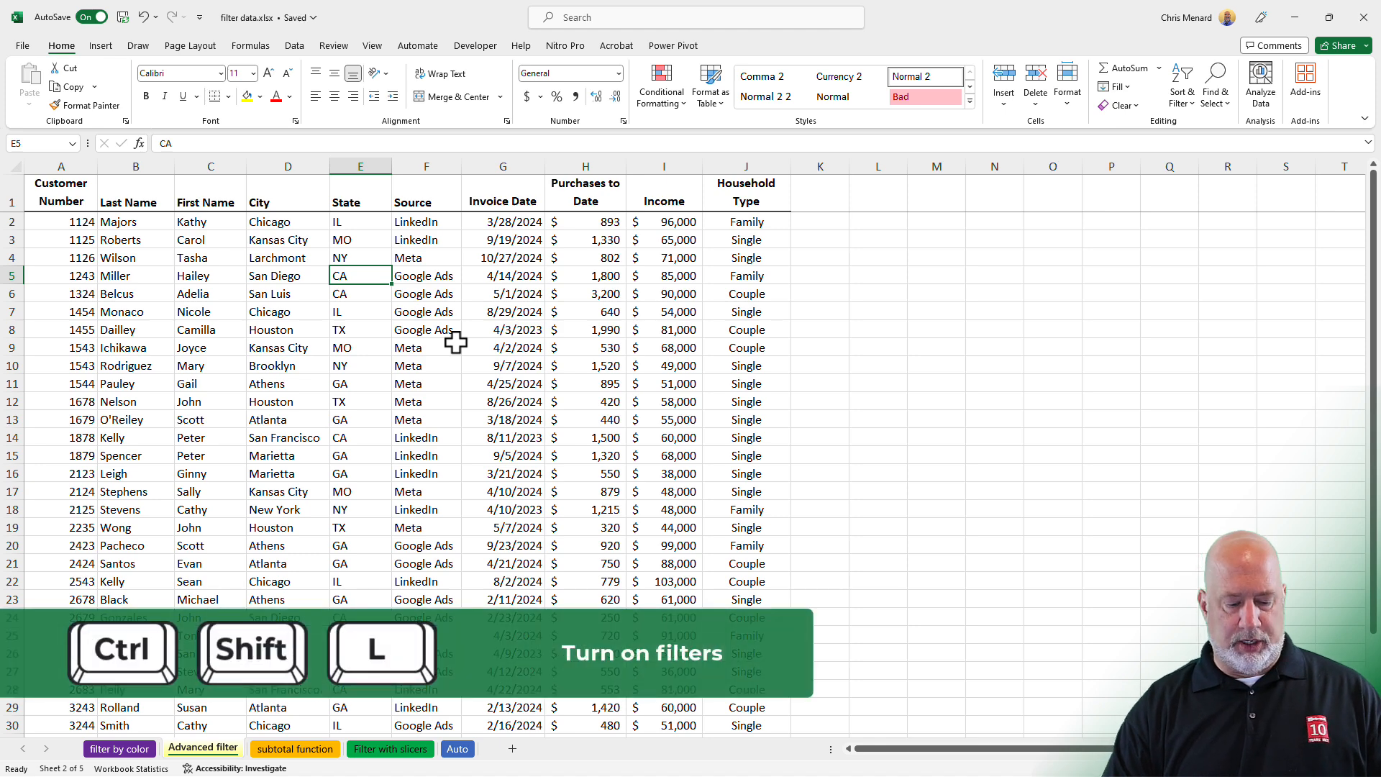
key("ctrl+shift+l")
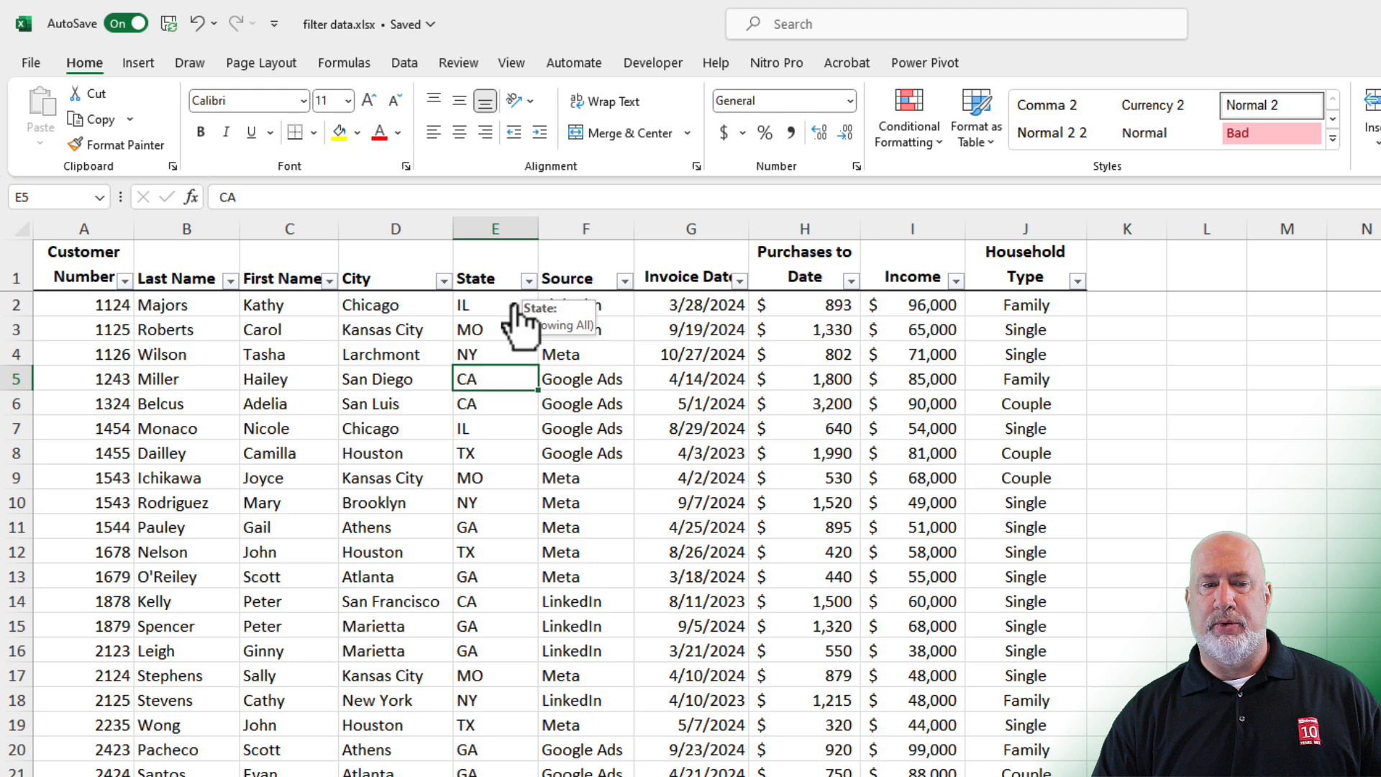
left_click(530, 281)
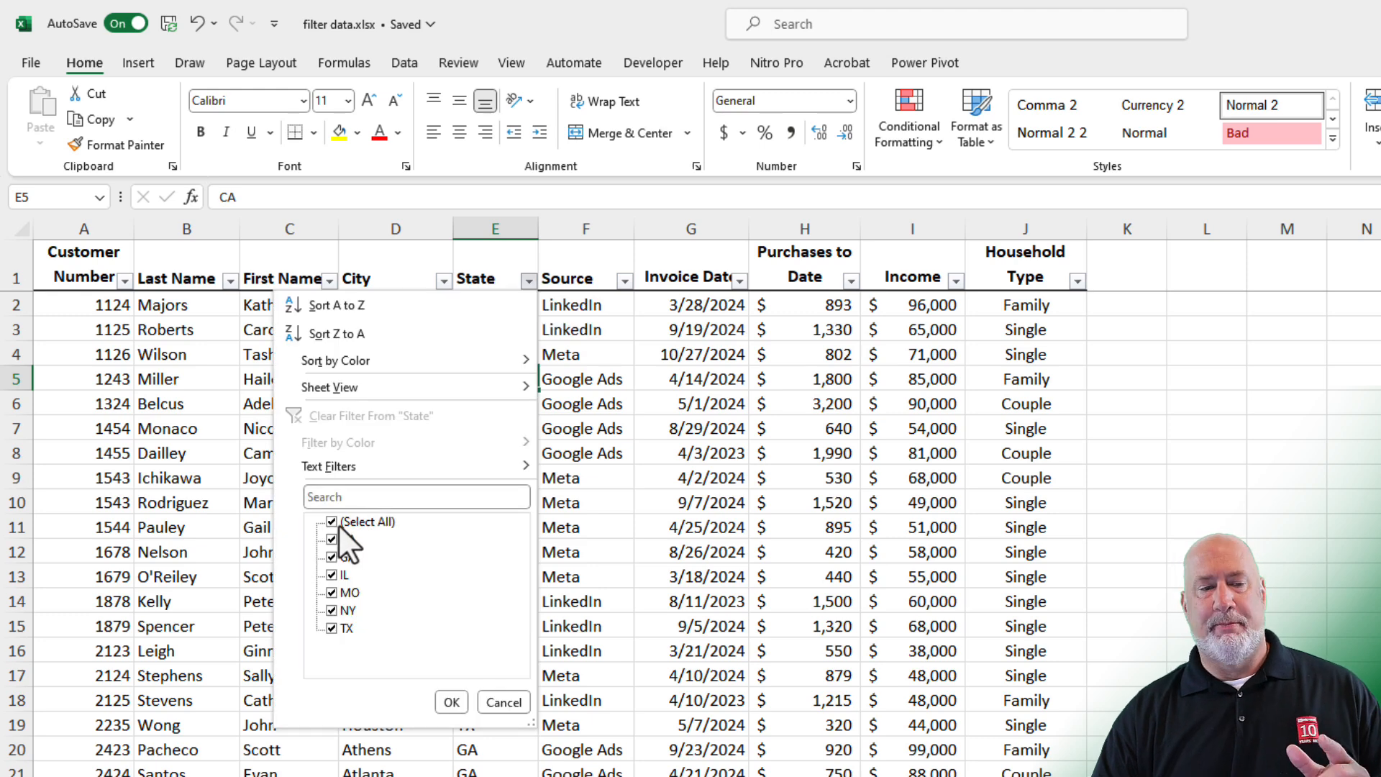
left_click(332, 521)
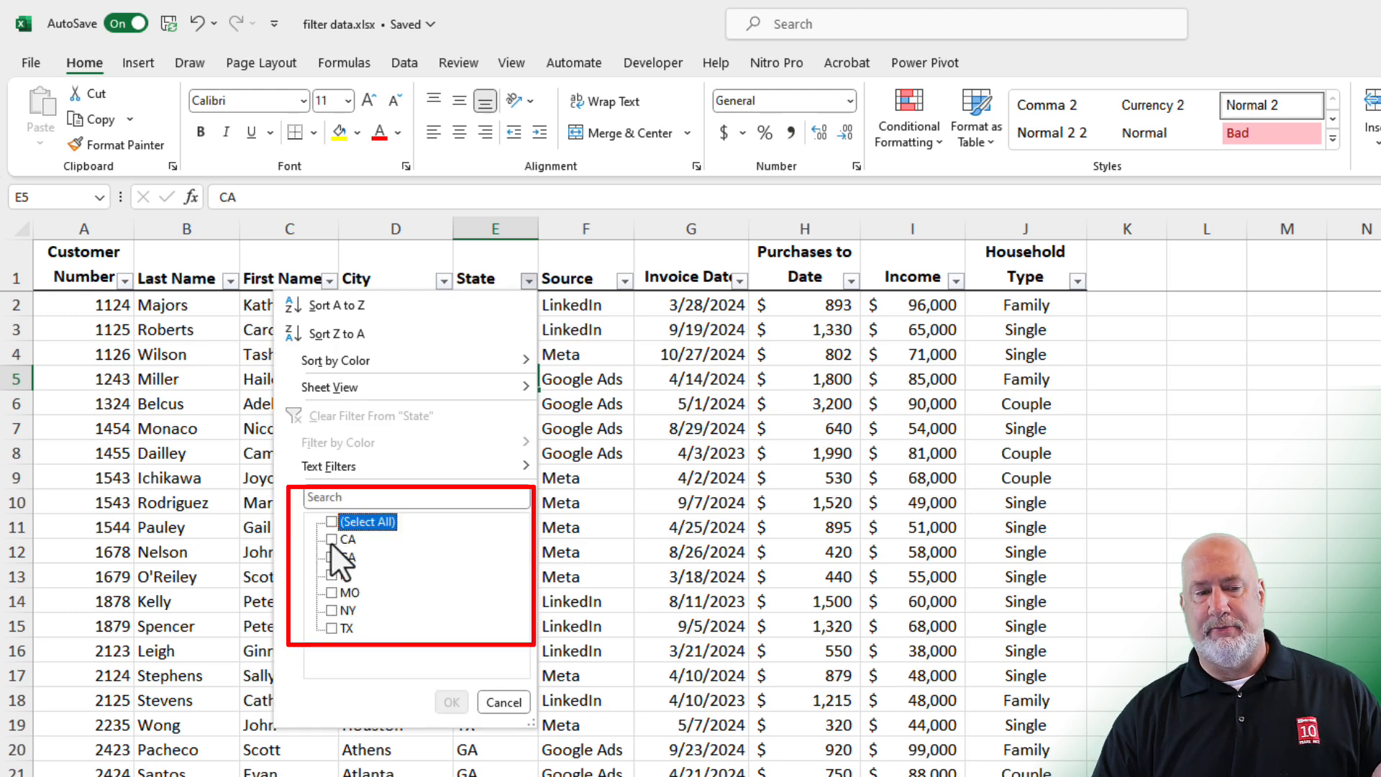
left_click(332, 557)
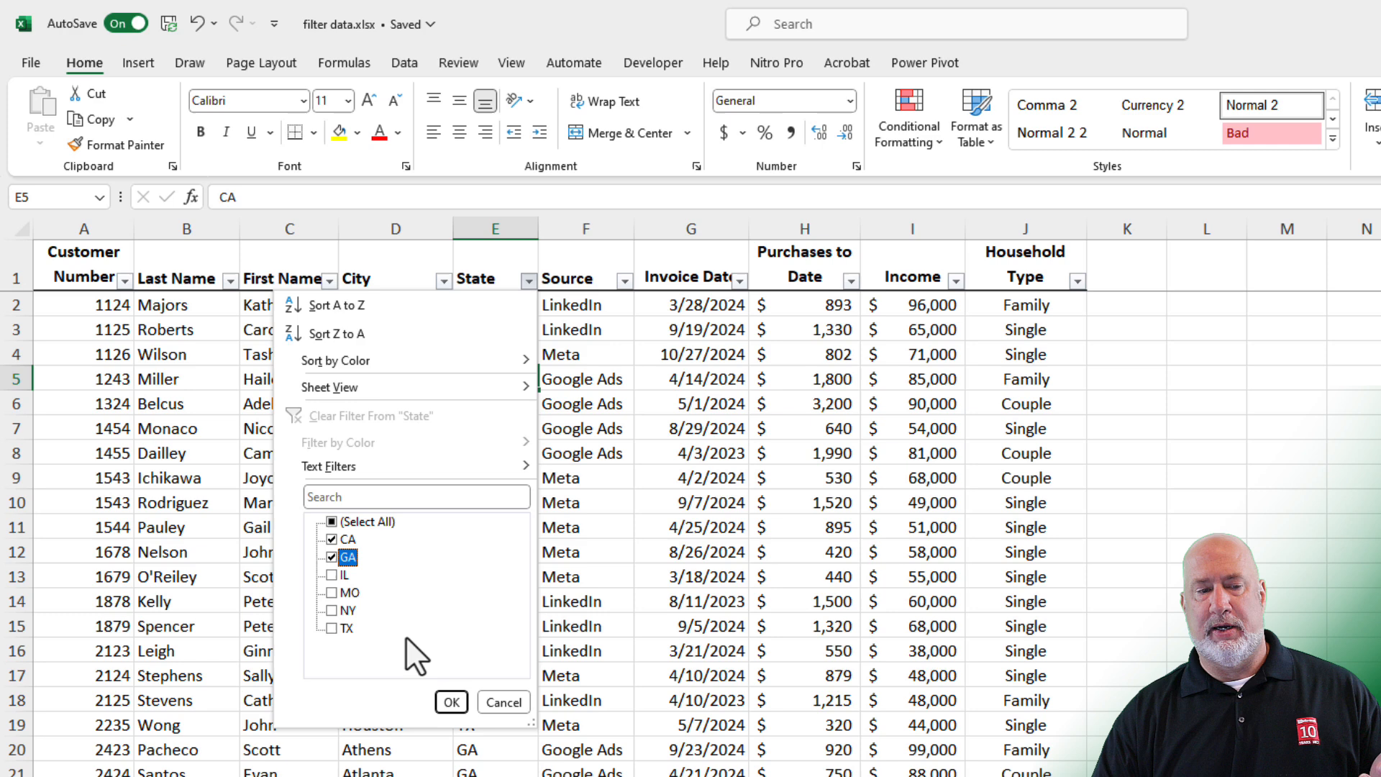
left_click(451, 702)
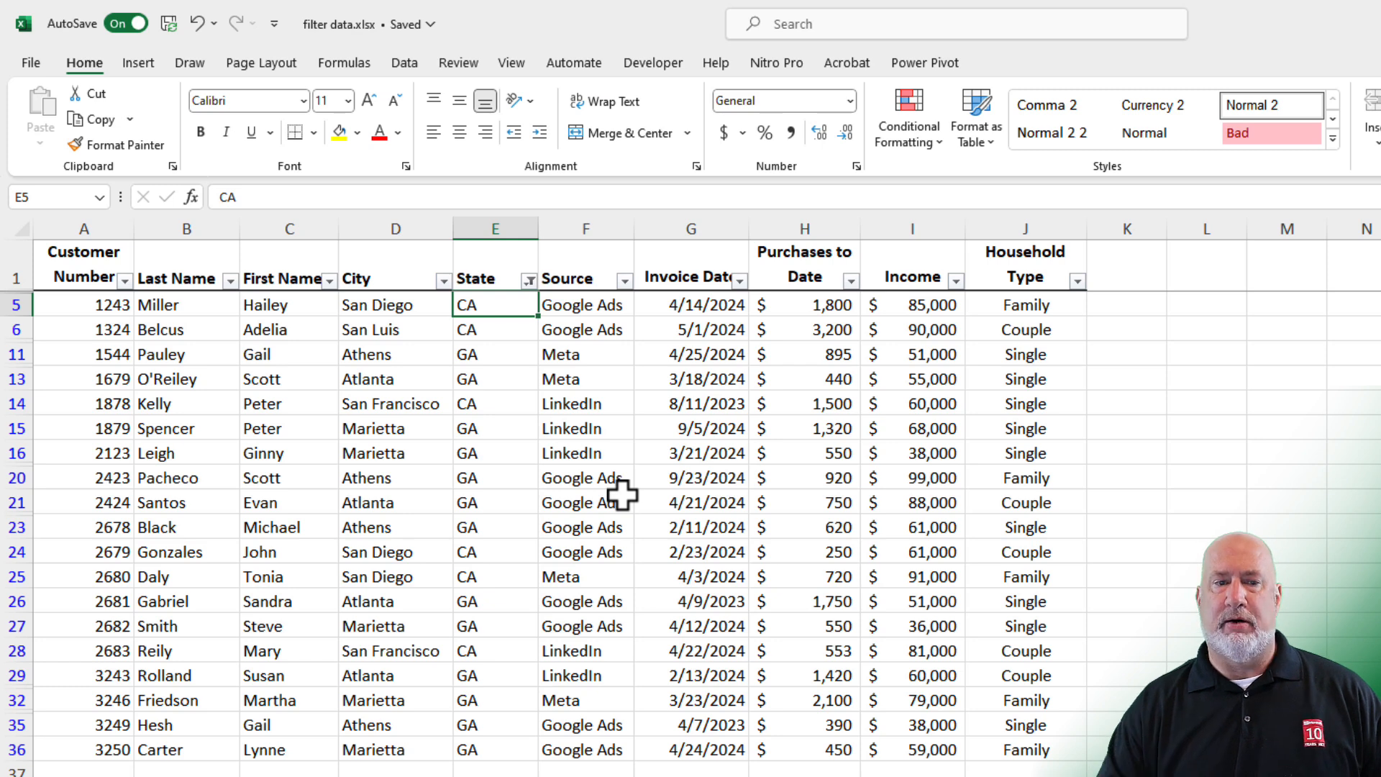
mouse_move(528, 303)
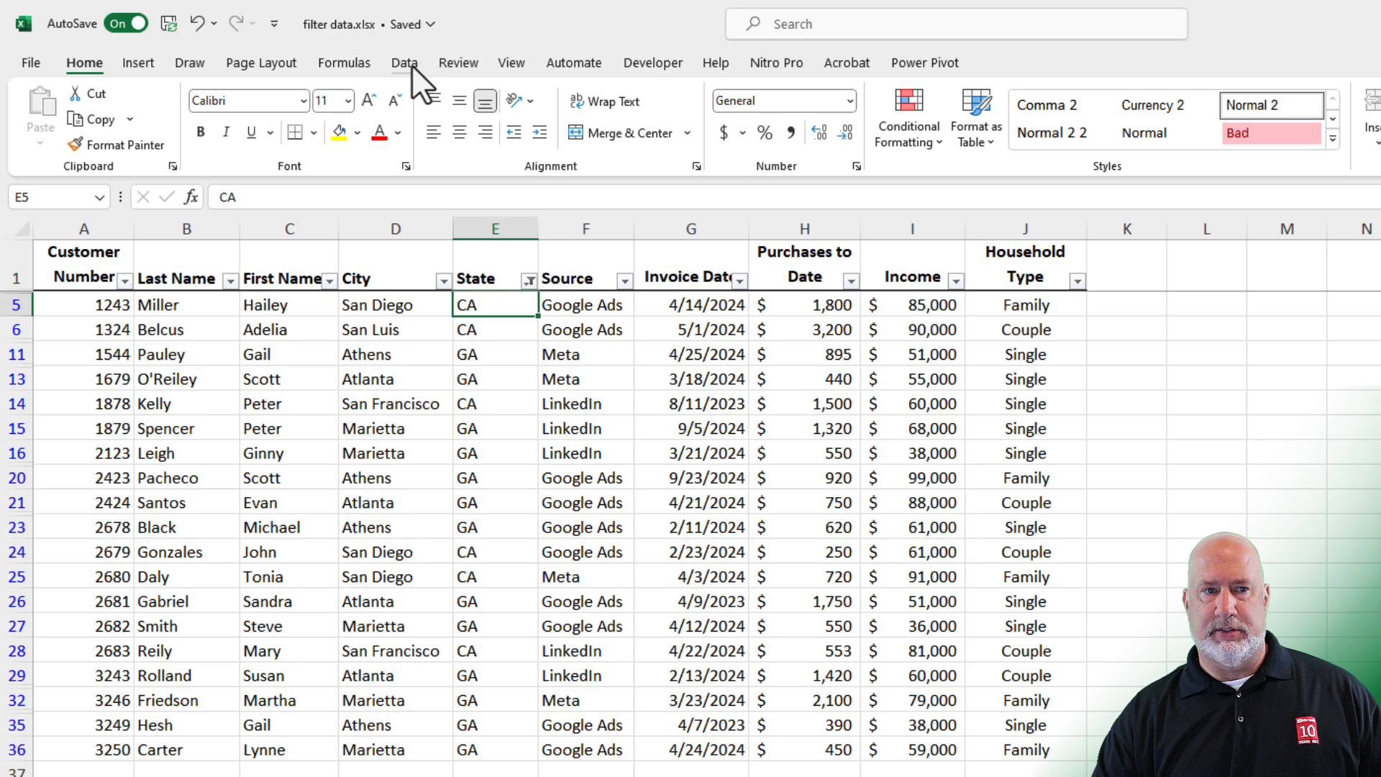
Copy the table headings above the data as a criteria area with CA under State.
left_click(404, 61)
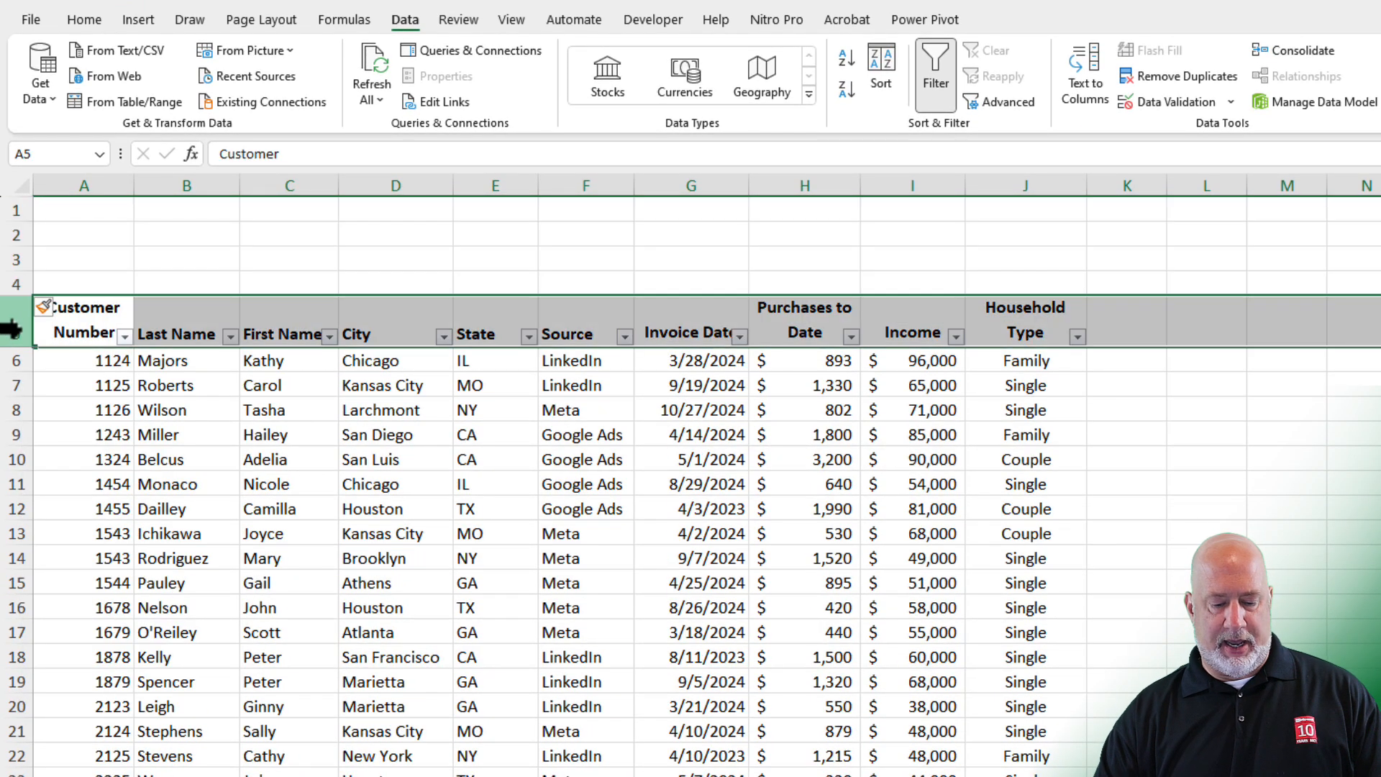
left_click(84, 209)
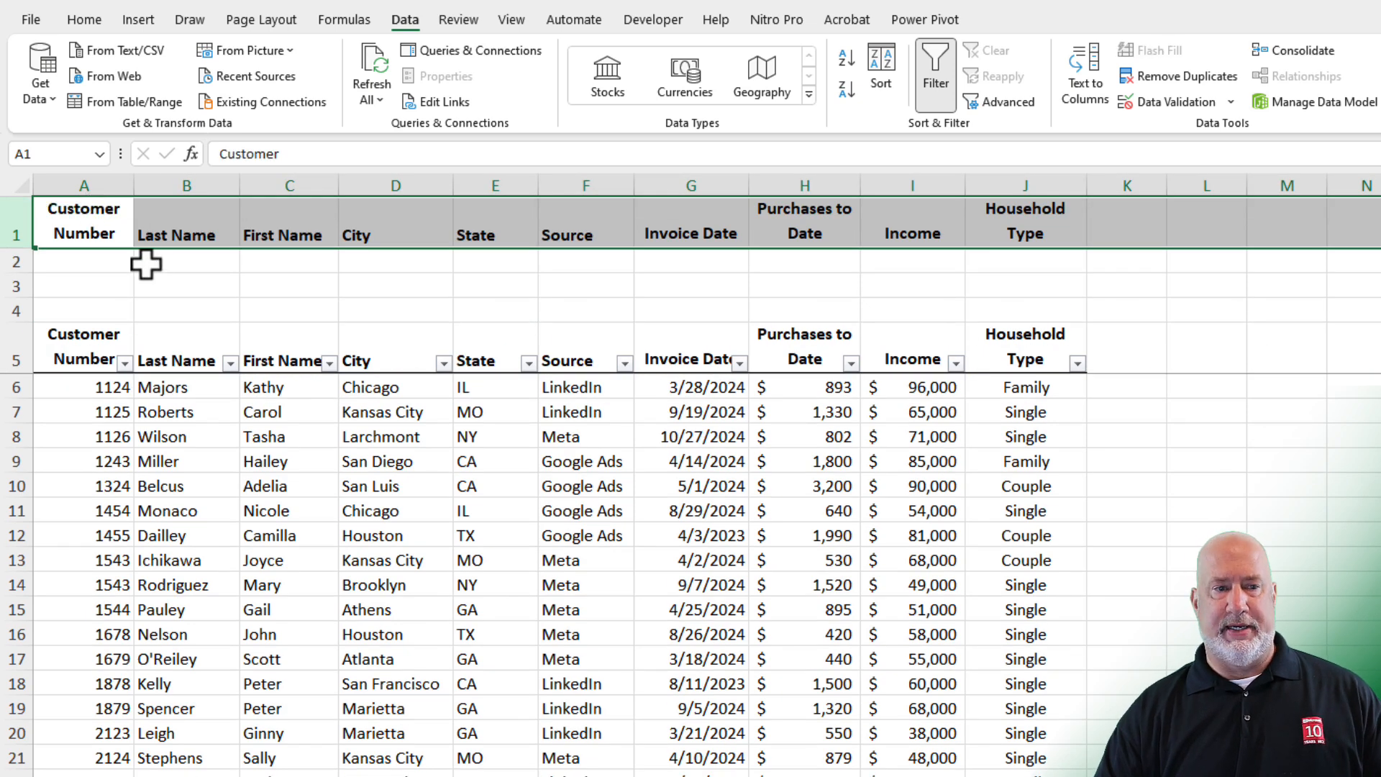
left_click(493, 260)
type("CA")
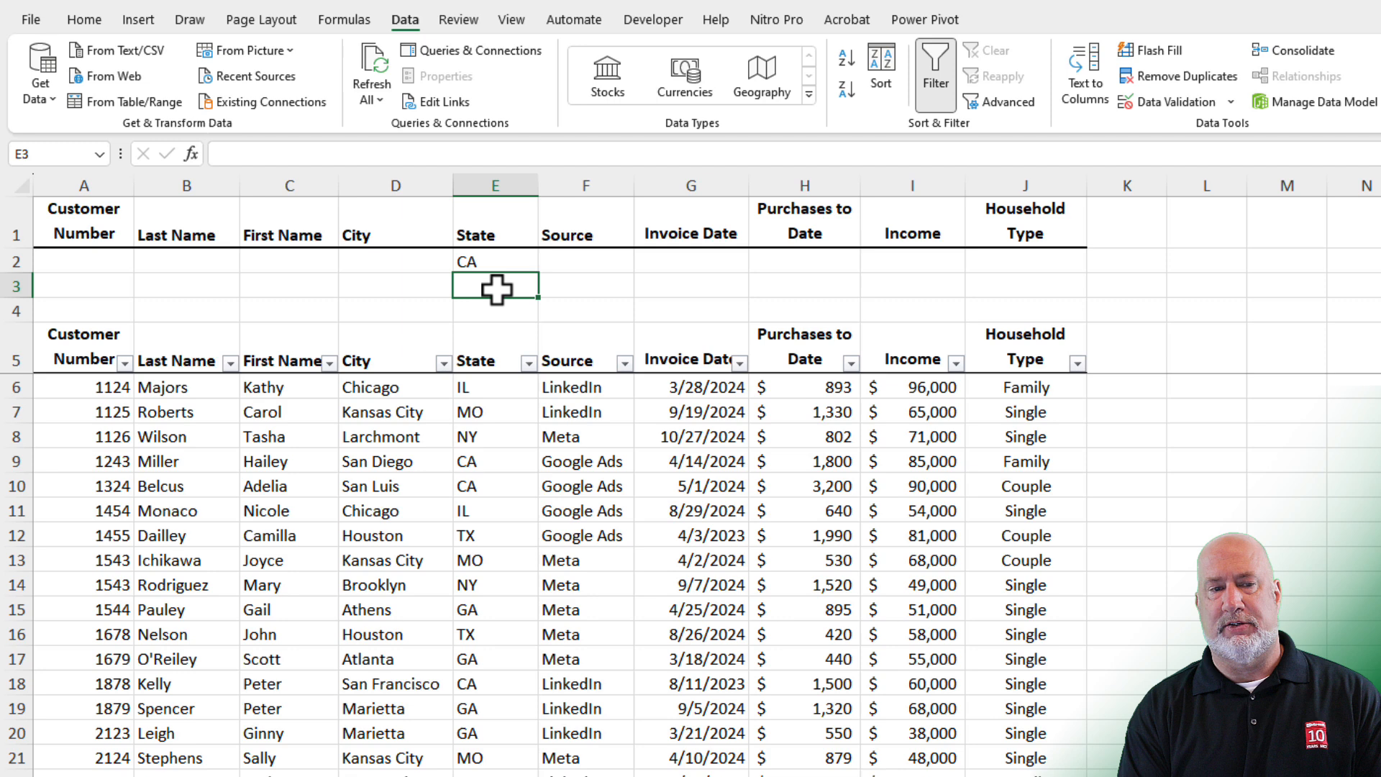
Fill the criteria rows with GA under State and Couple and Family under Household Type.
type("GA")
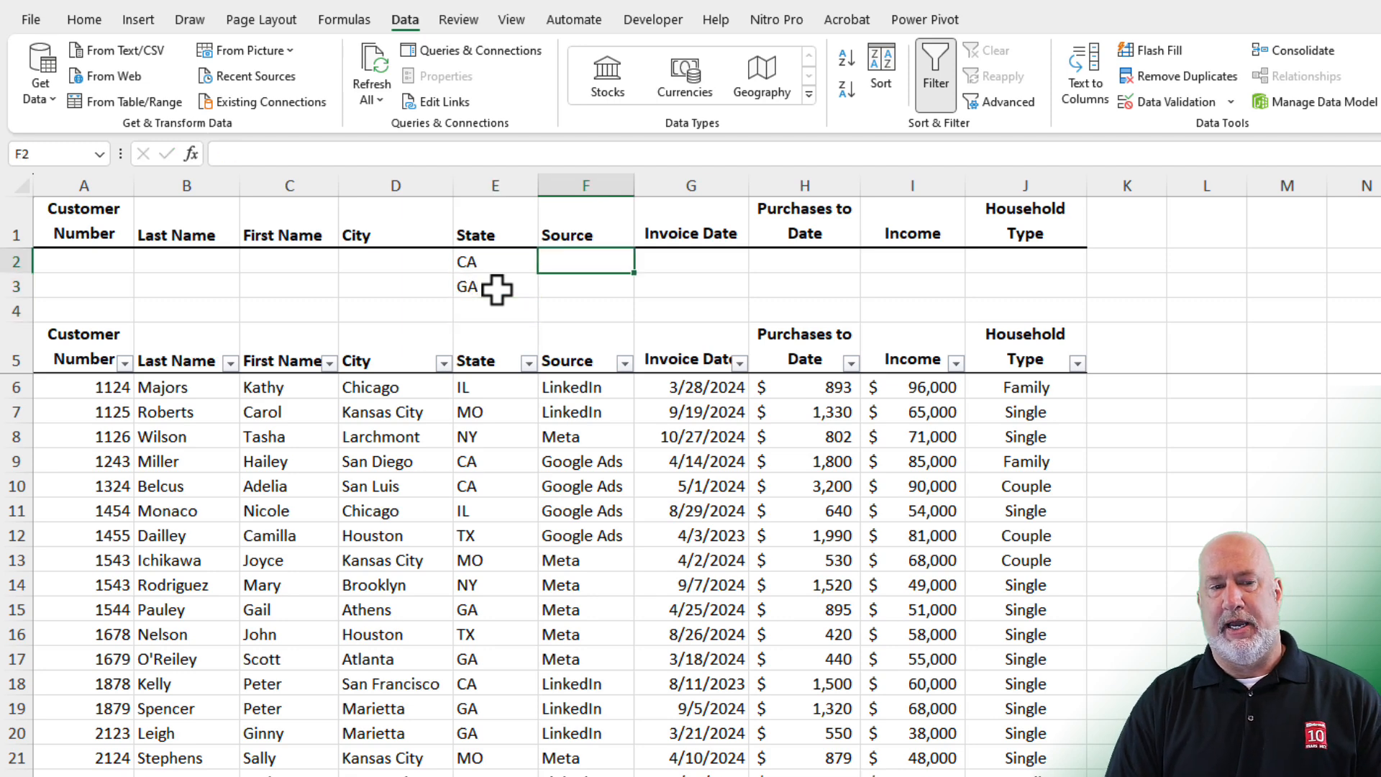
left_click(1024, 260)
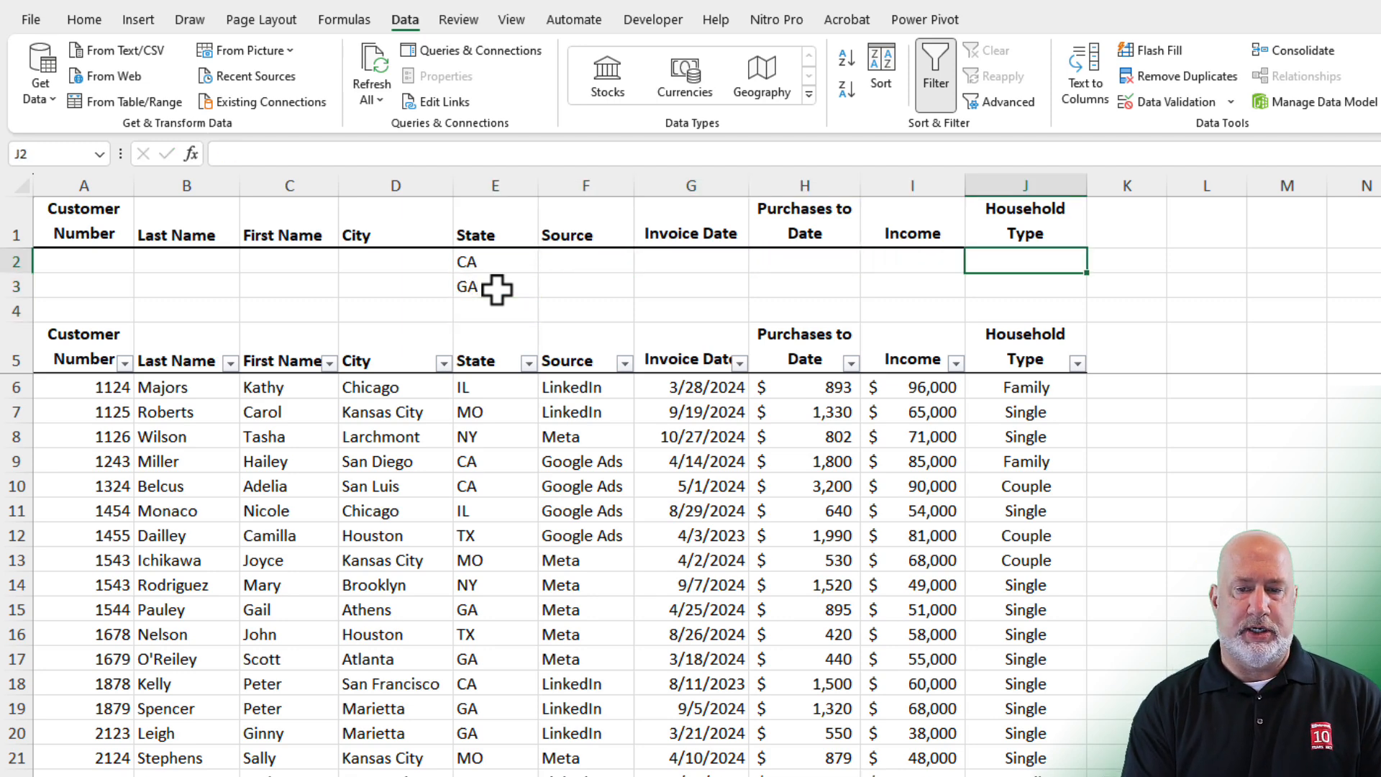
type("c")
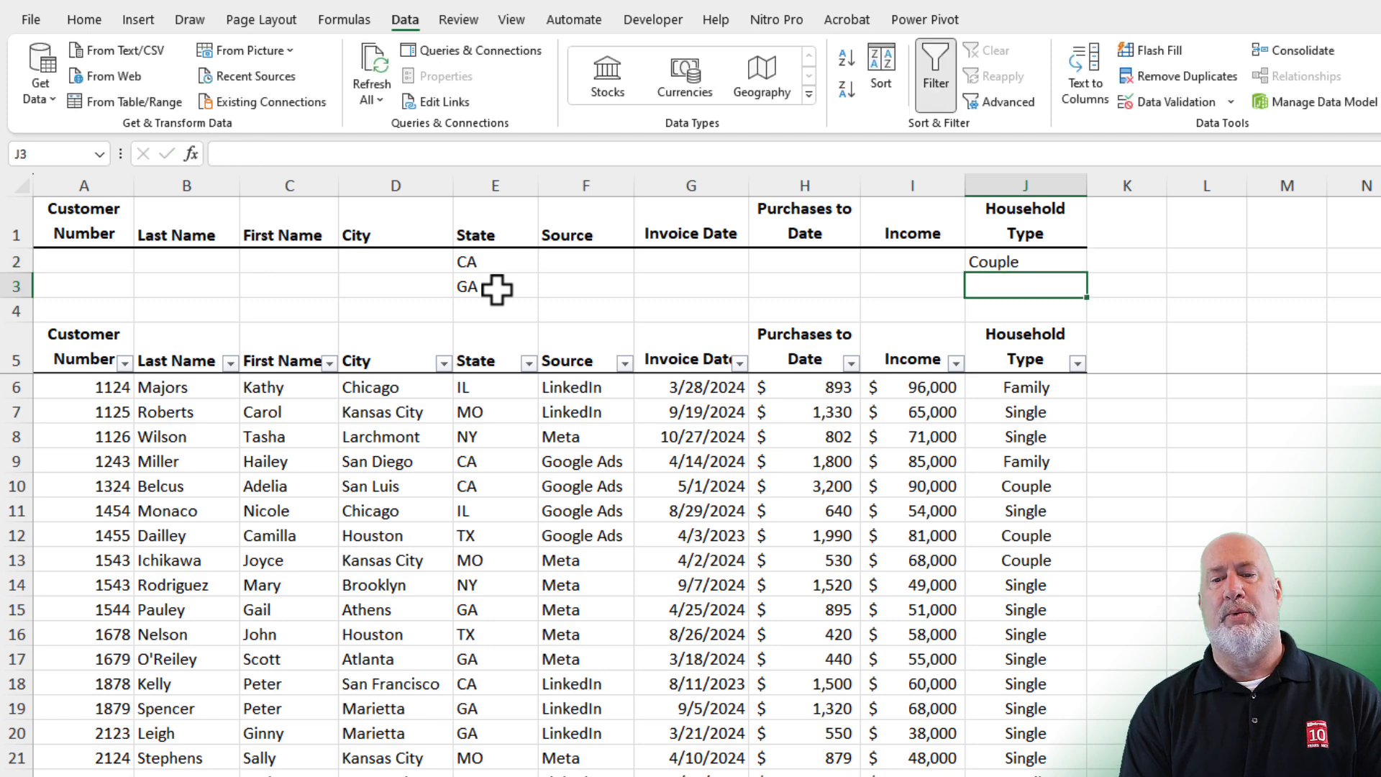
type("Famil")
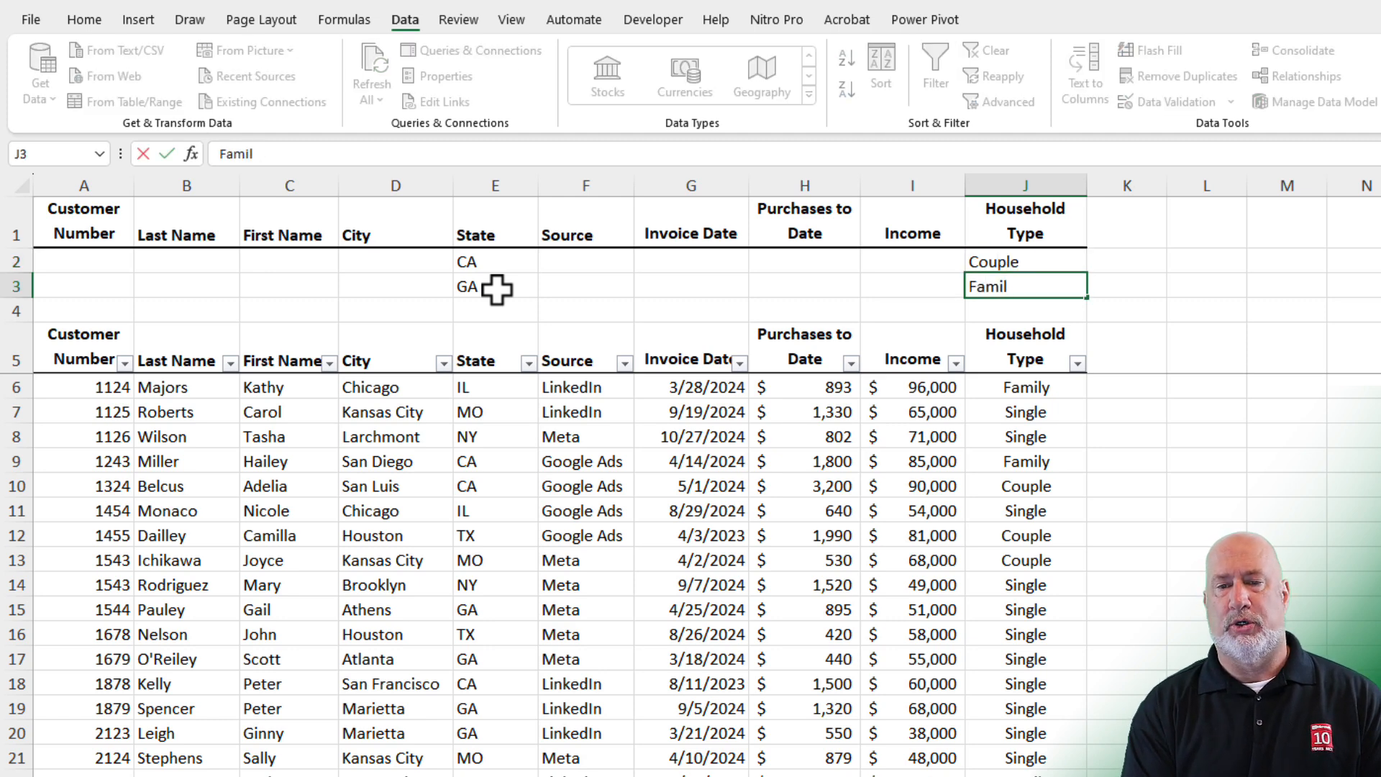
key("Return")
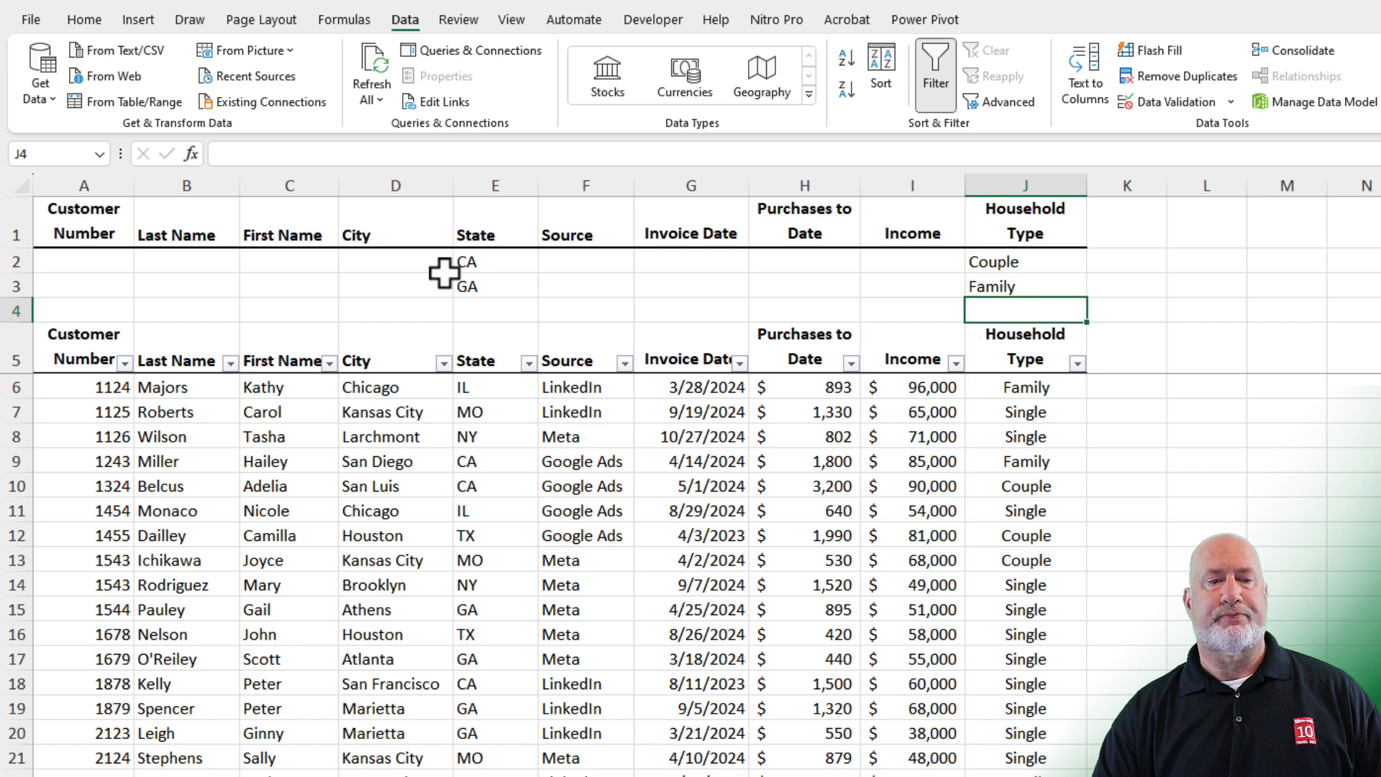
left_click(493, 261)
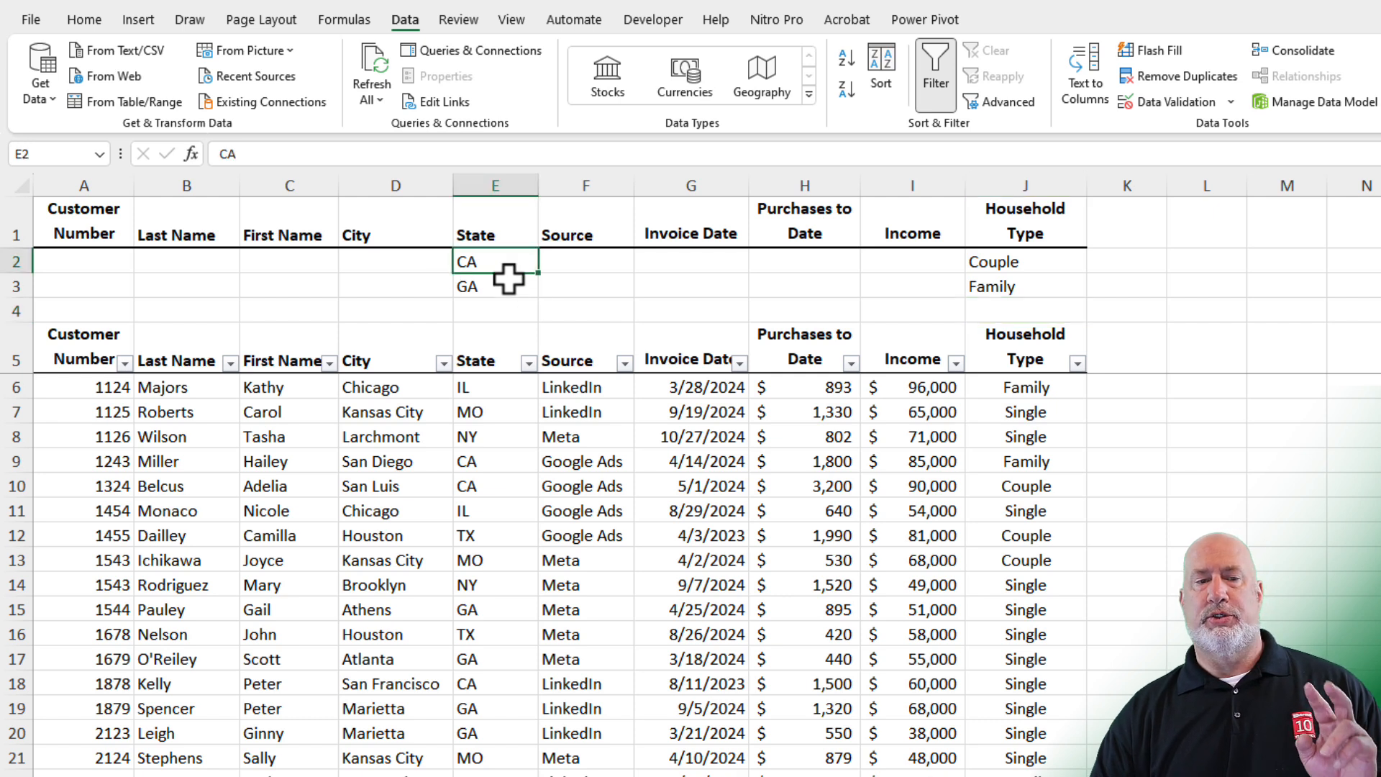
mouse_move(1004, 273)
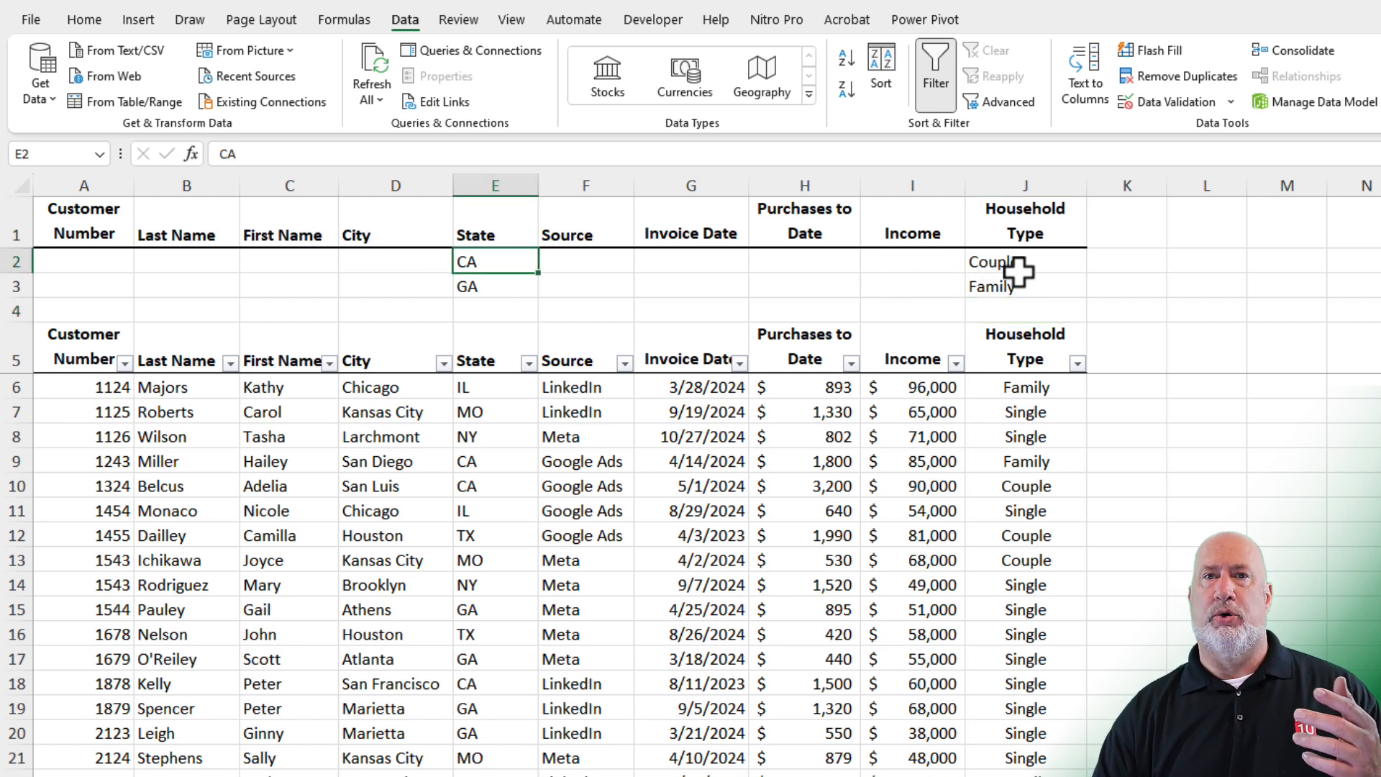
left_click(1024, 261)
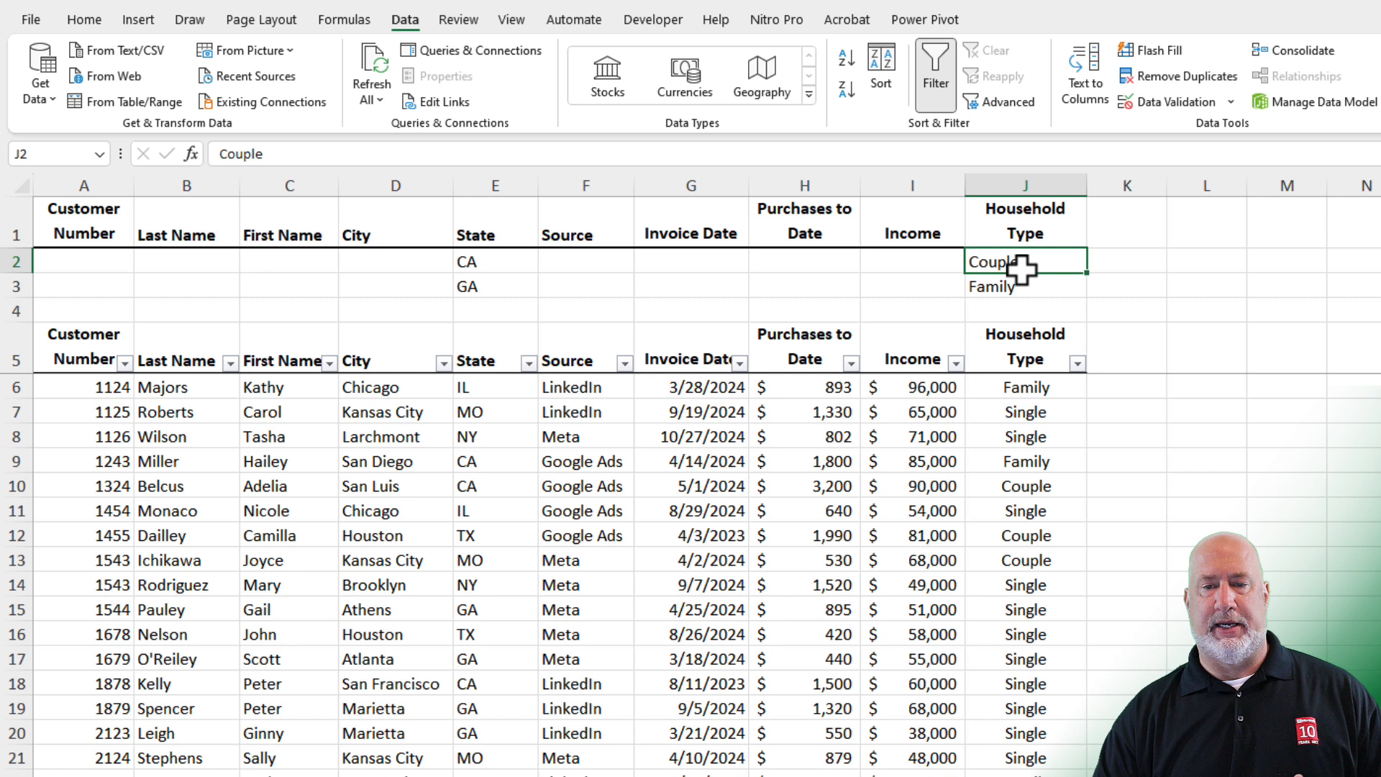
left_click(801, 412)
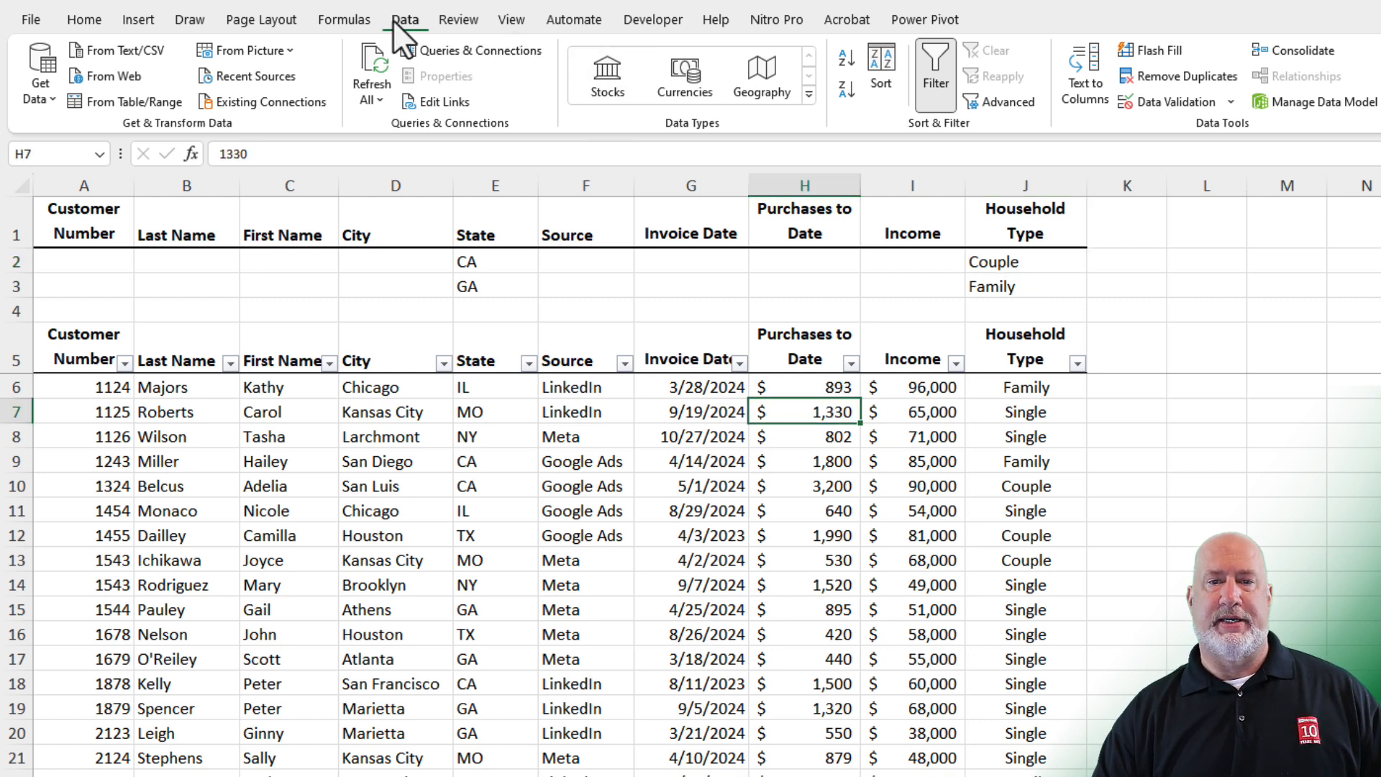
mouse_move(1000, 102)
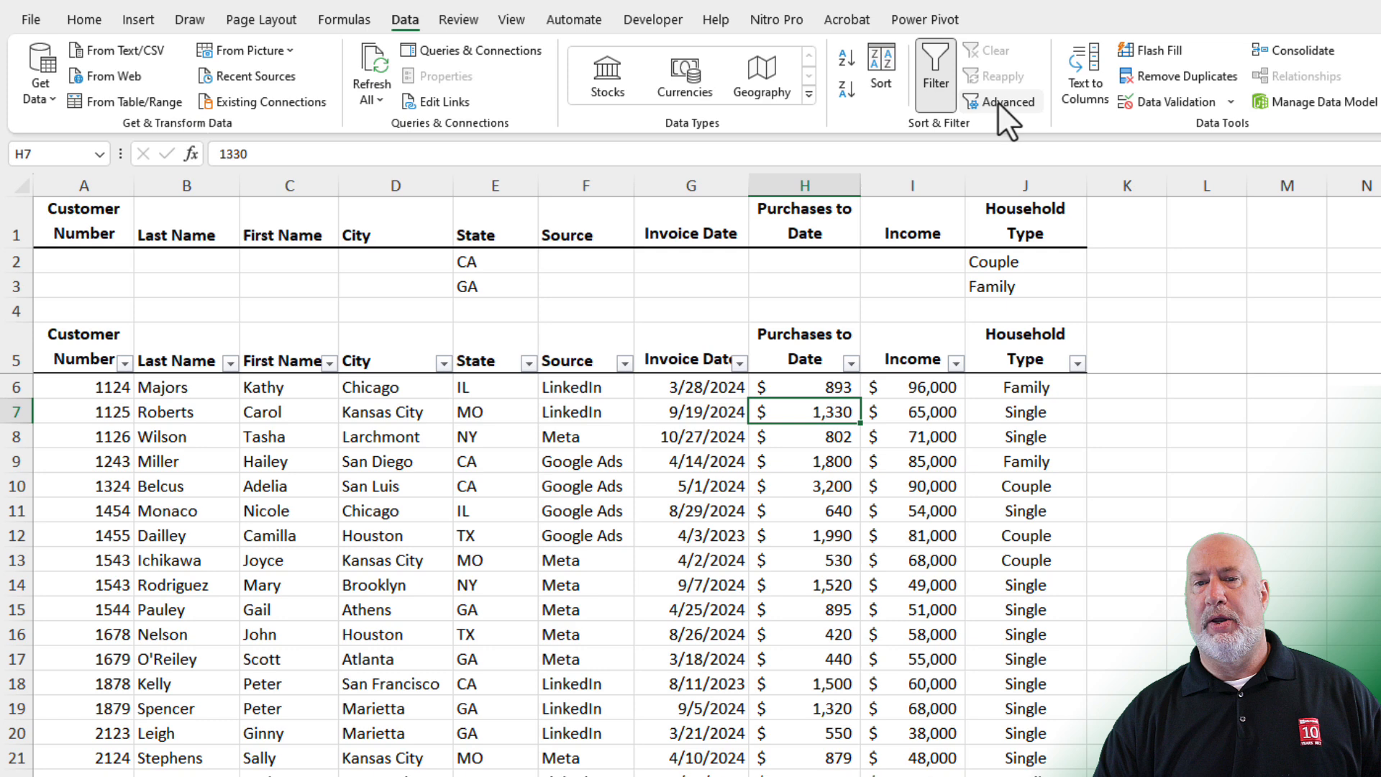
mouse_move(1000, 102)
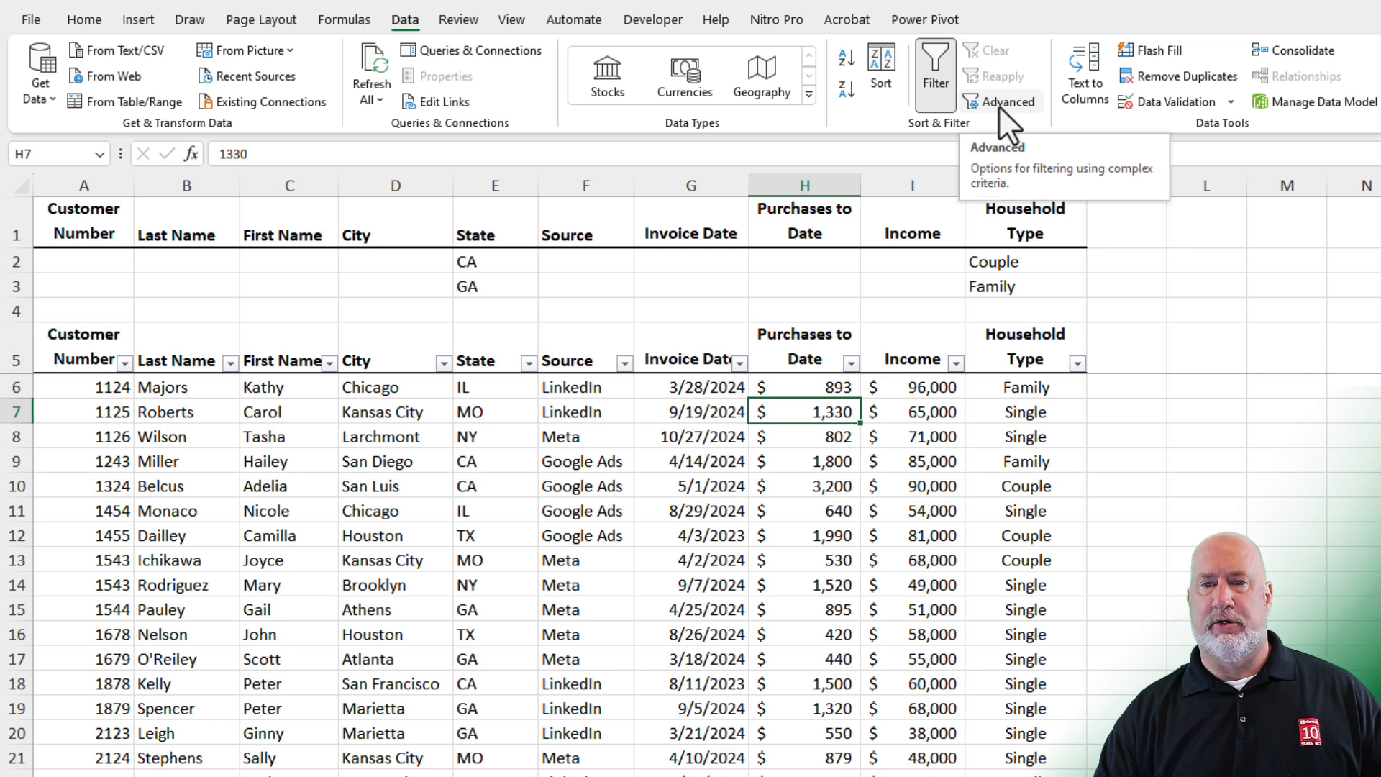
Apply an in-place Advanced filter with criteria range A1:J3, leaving six matching rows.
left_click(999, 101)
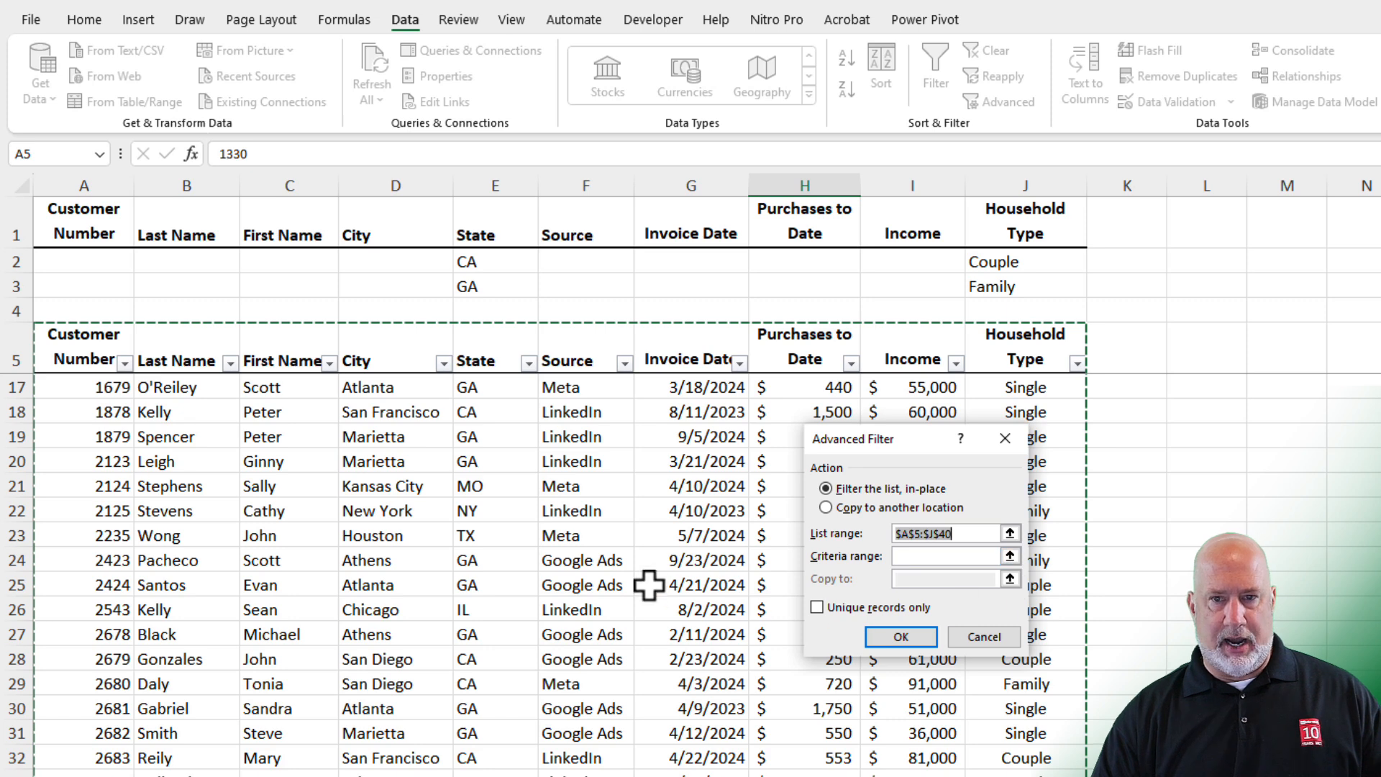
scroll("down", 3)
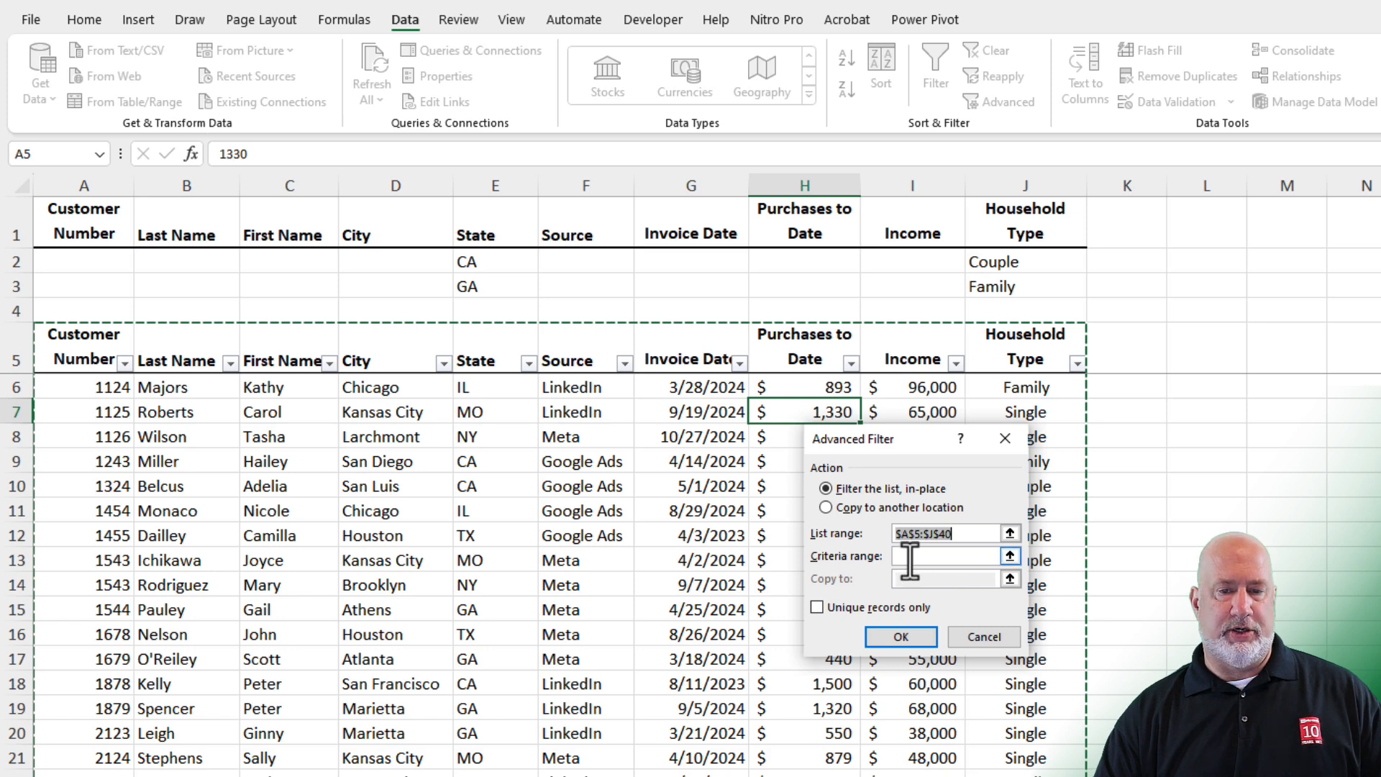
left_click(947, 555)
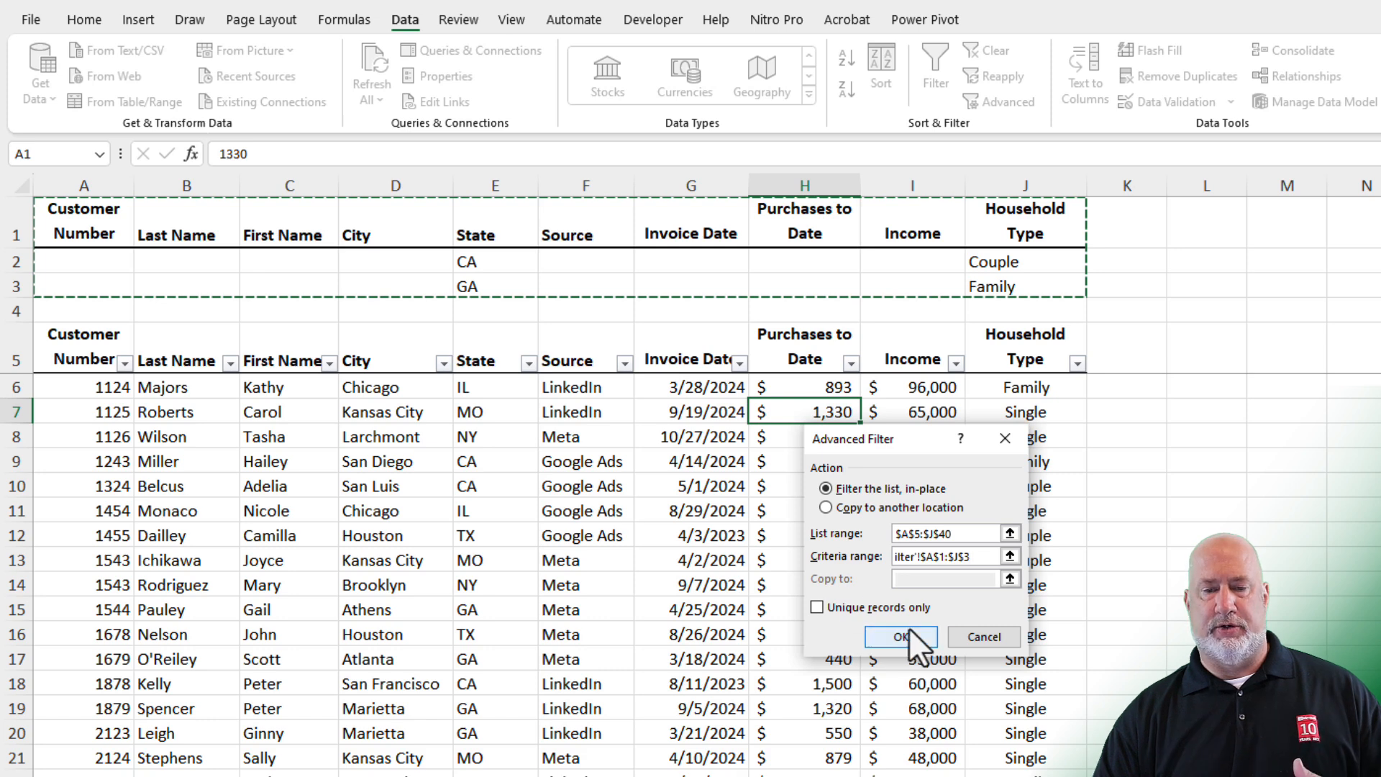
left_click(901, 636)
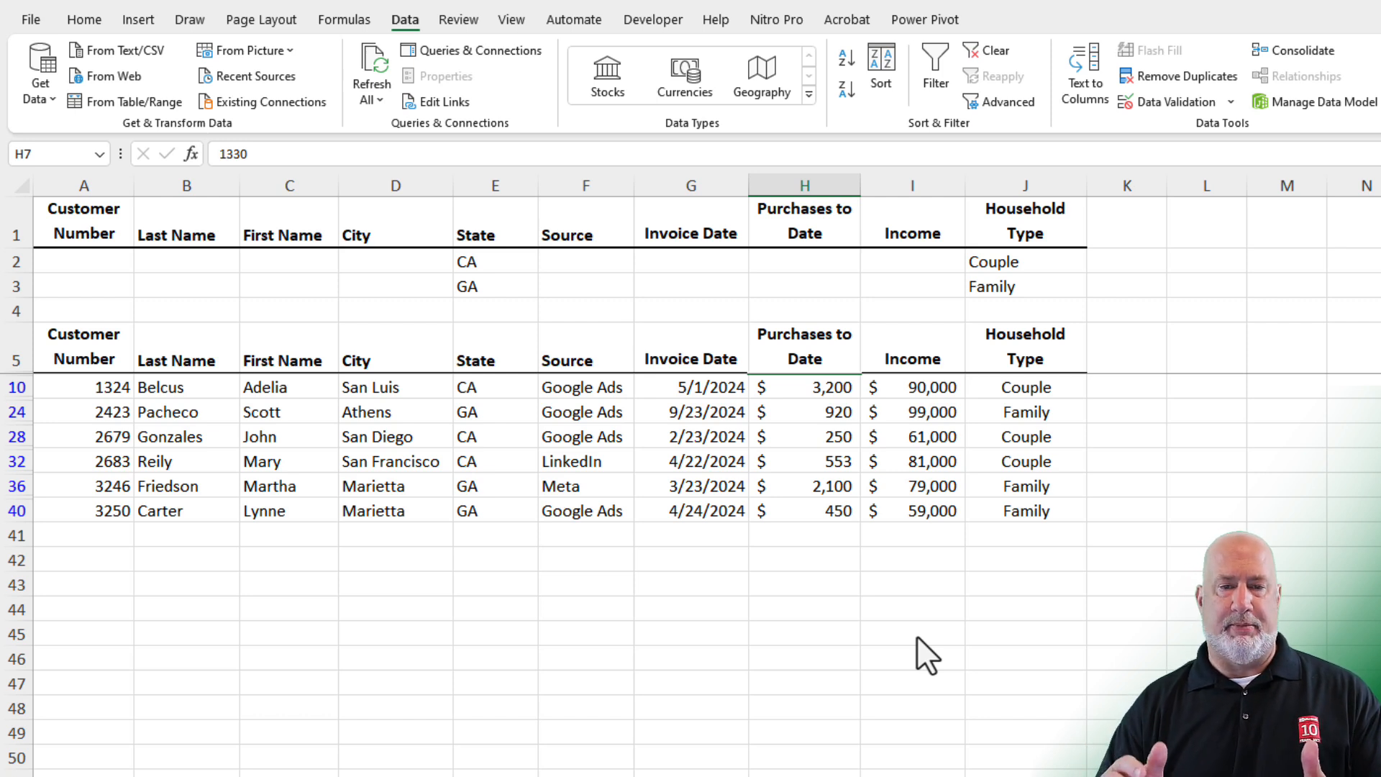
Clear the filter and add a TX criteria row between CA and GA.
left_click(803, 411)
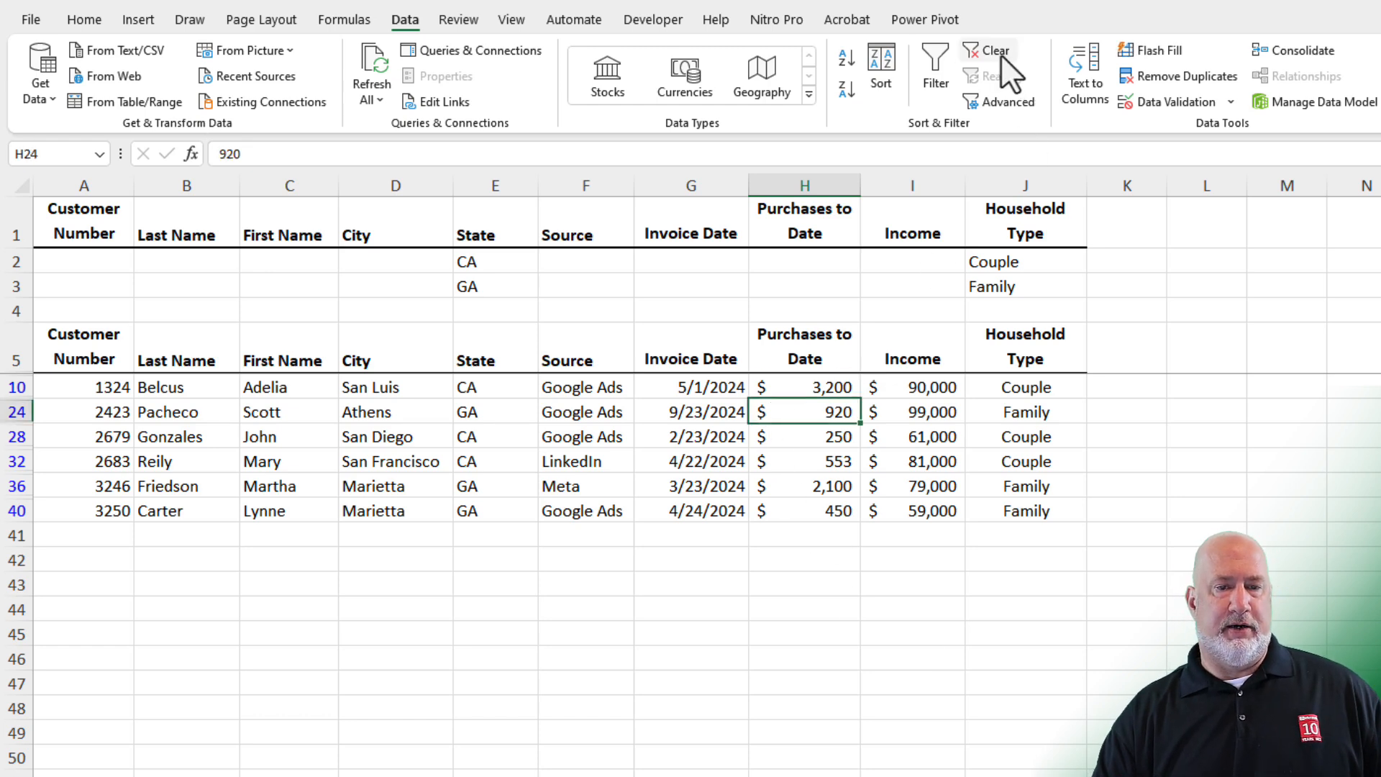
left_click(987, 50)
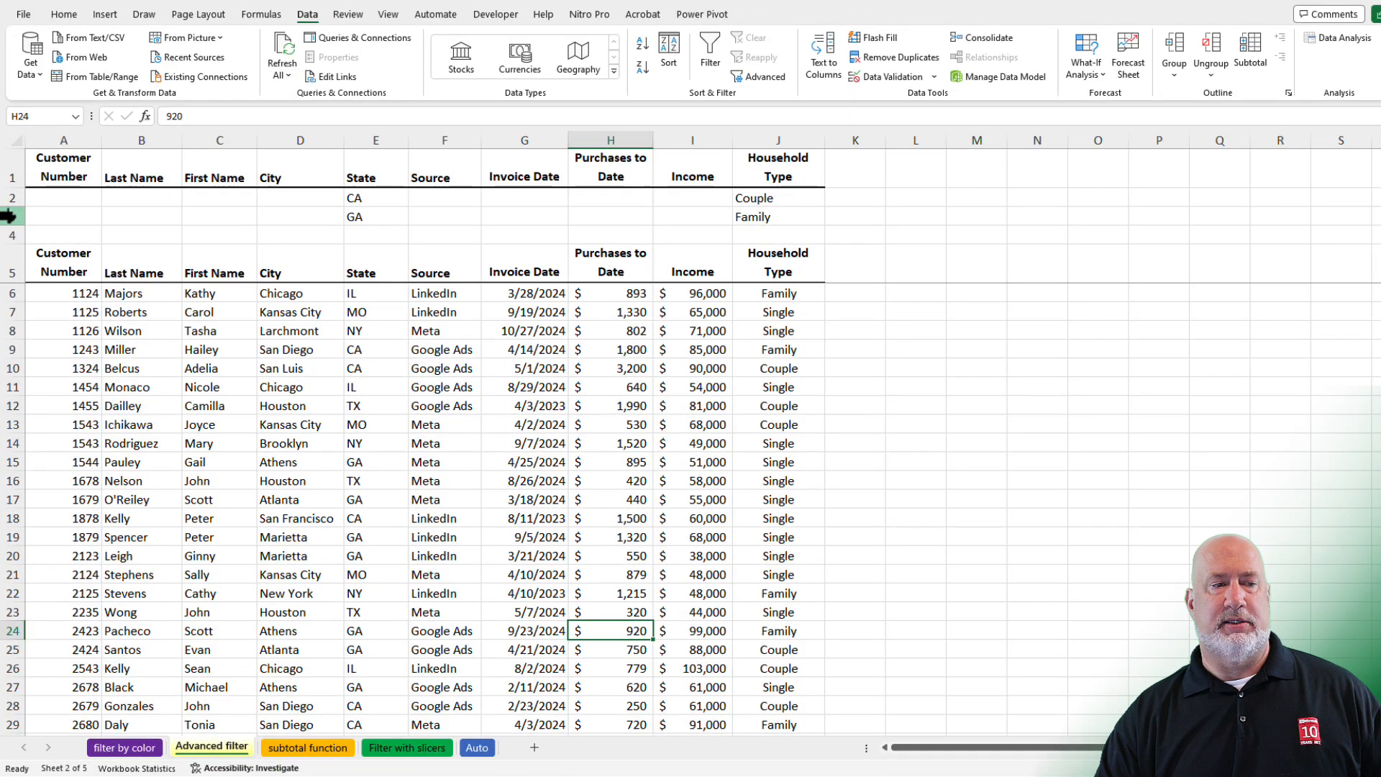
mouse_move(371, 235)
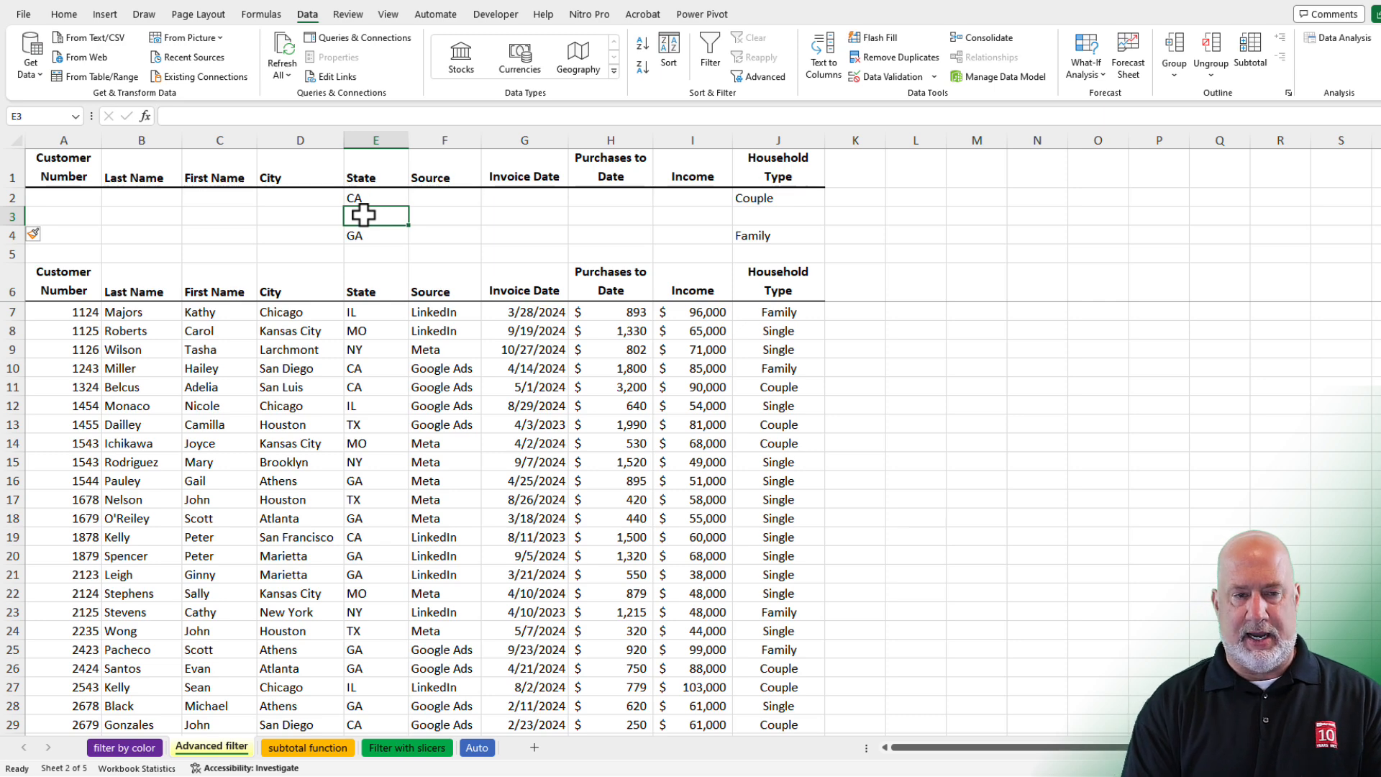
left_click(444, 216)
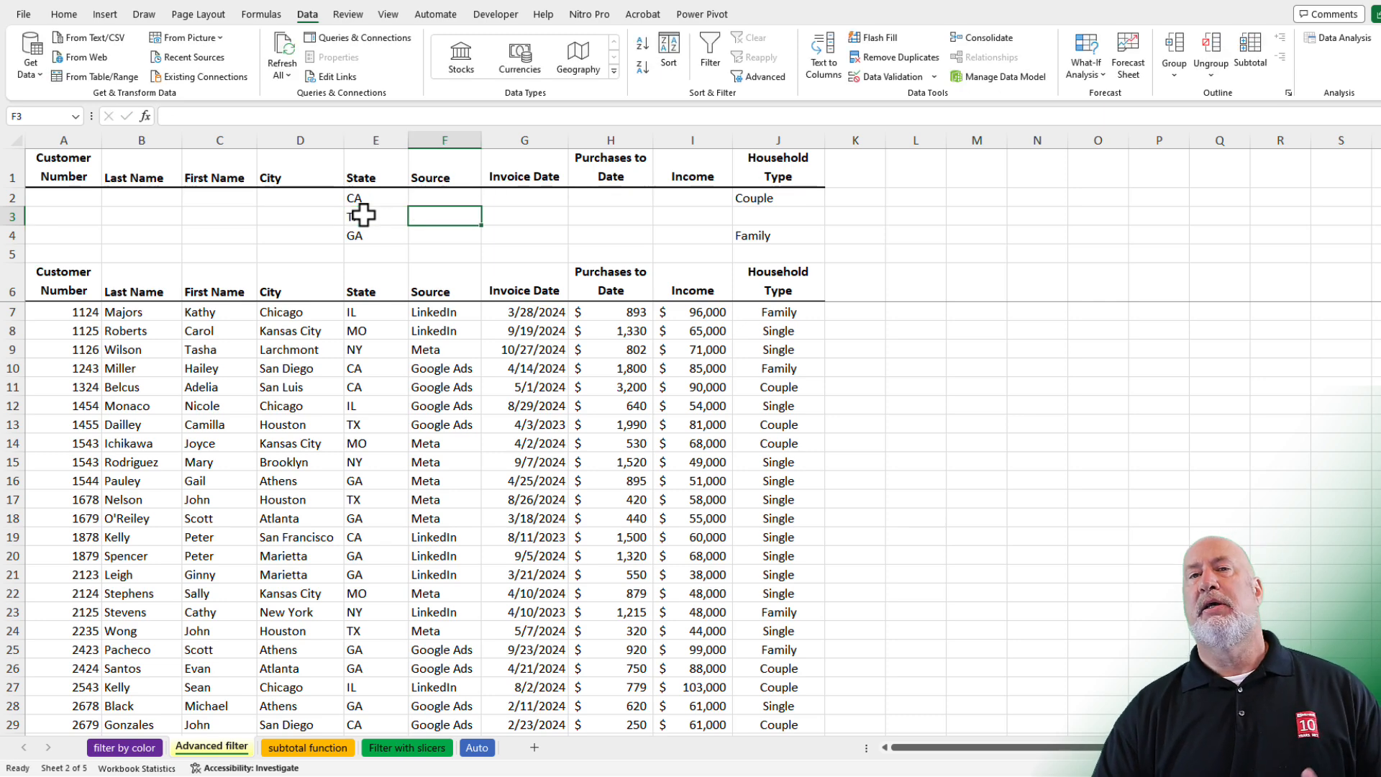
left_click(778, 216)
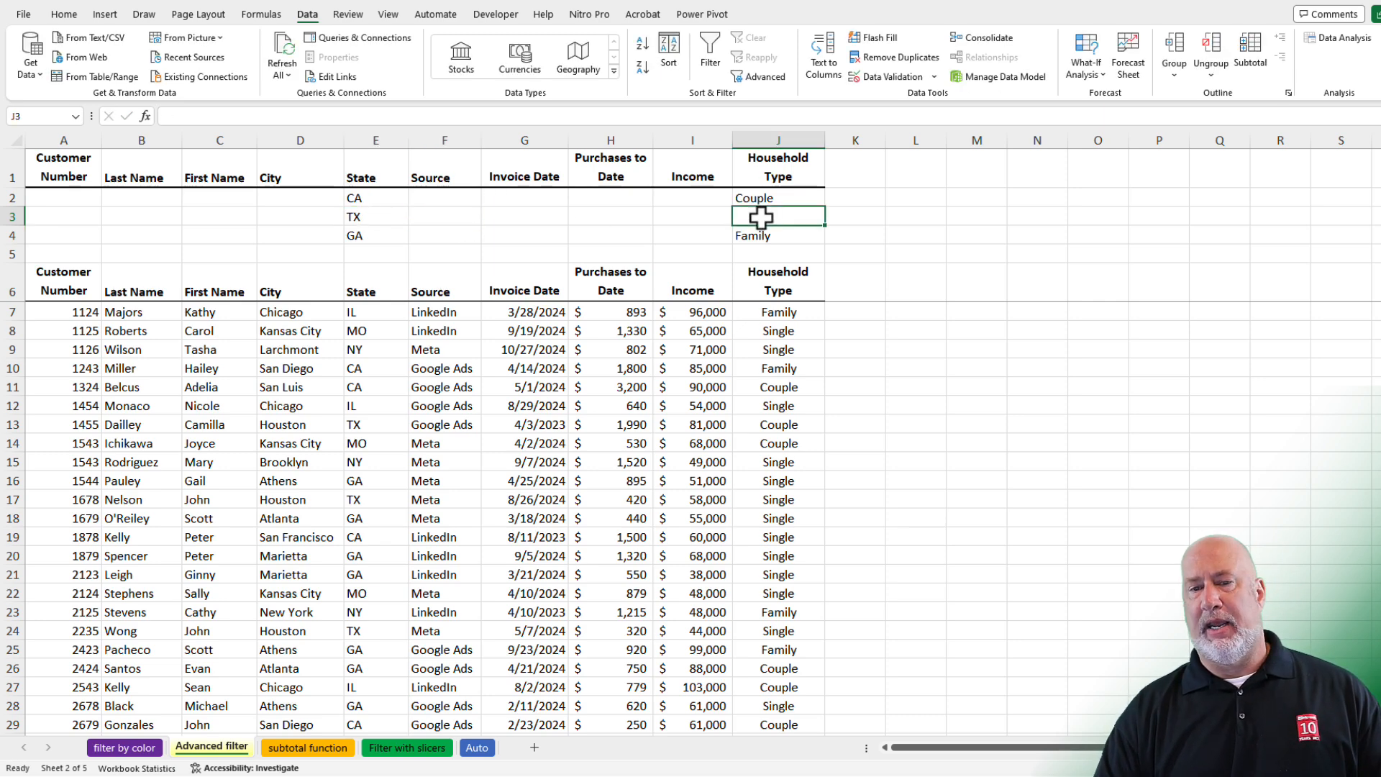
left_click(610, 311)
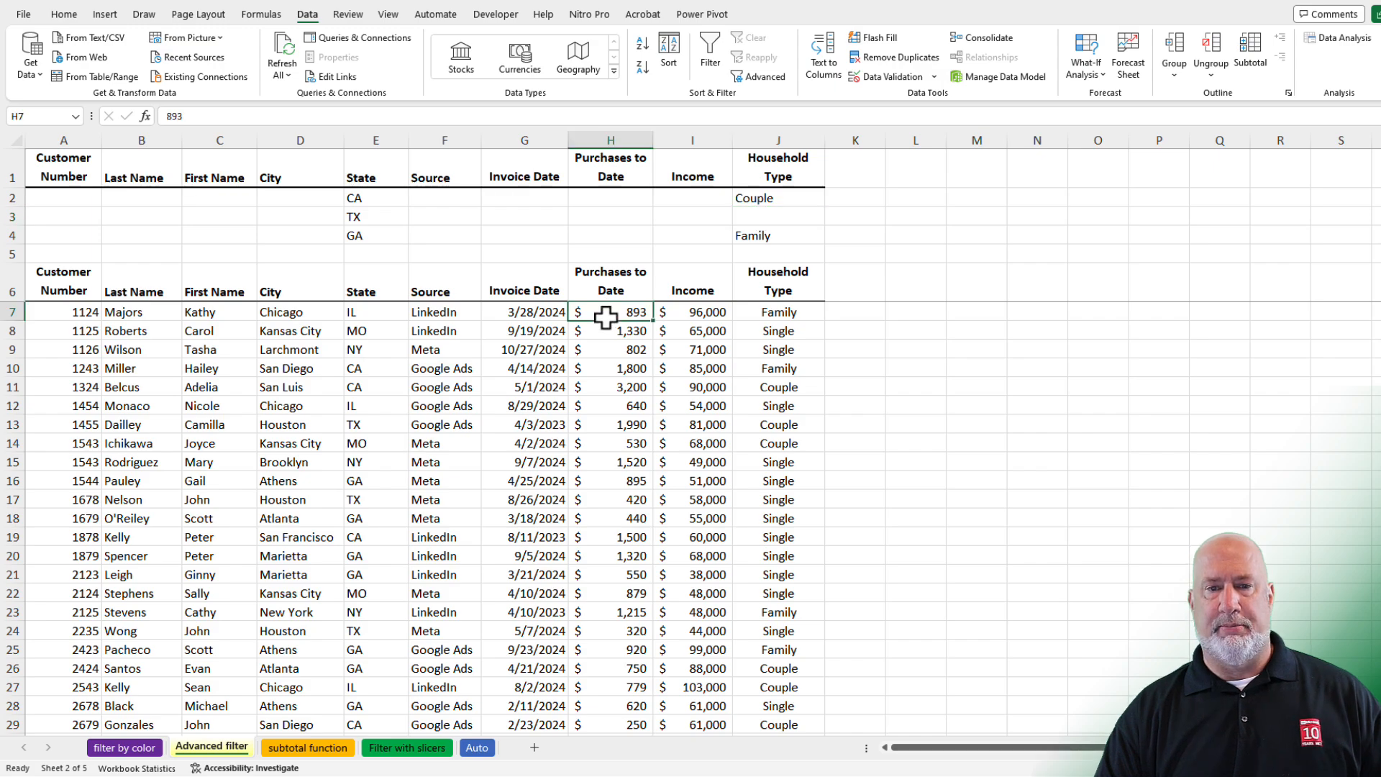
Reapply the Advanced filter with criteria range A1:J4 to include TX customers.
left_click(999, 101)
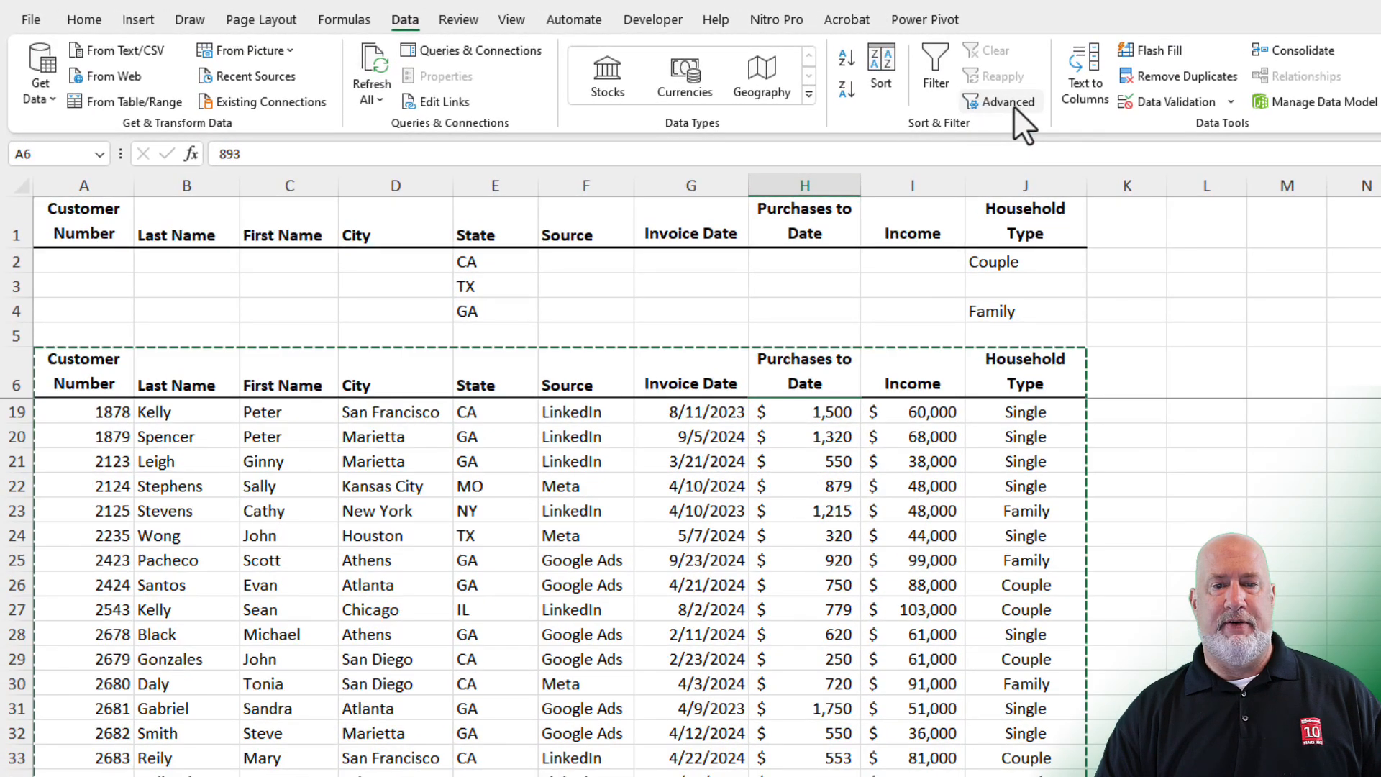
left_click(1001, 102)
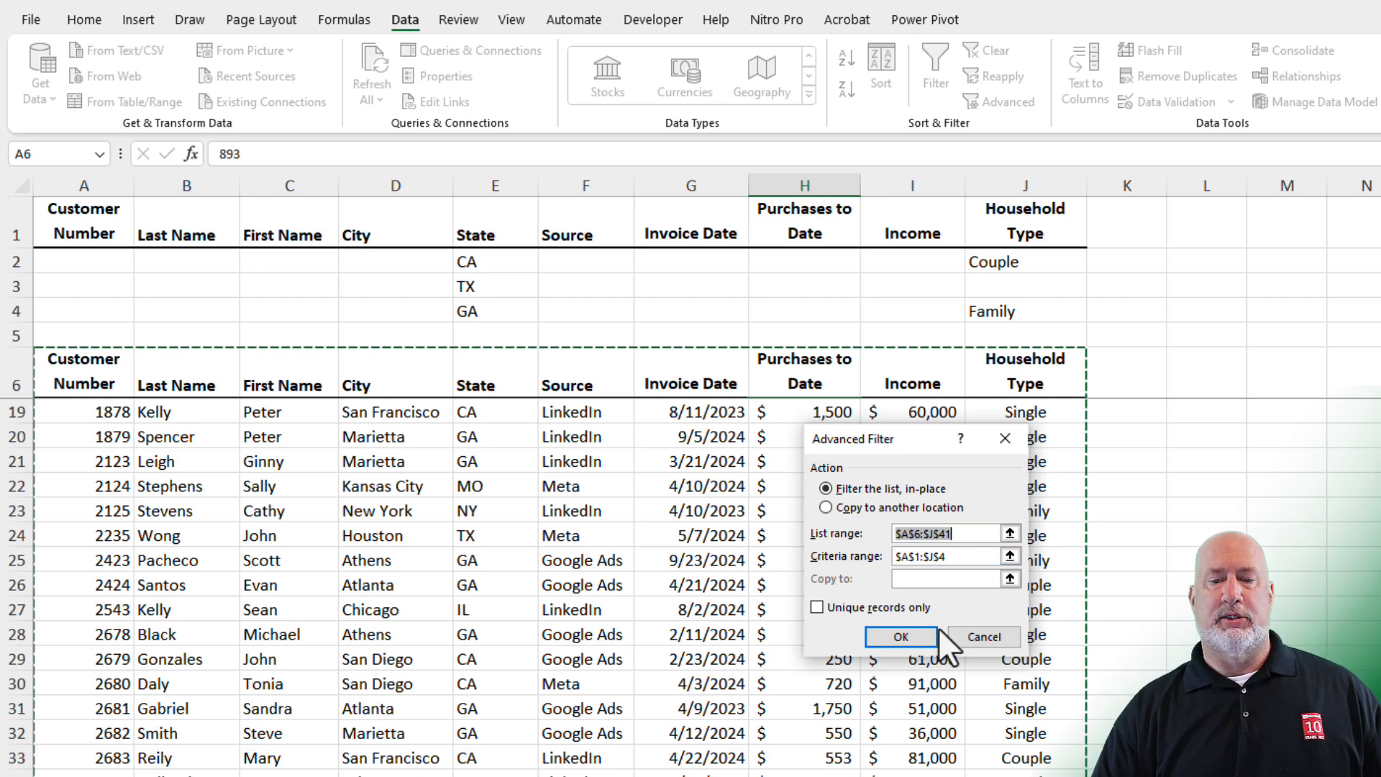
left_click(899, 637)
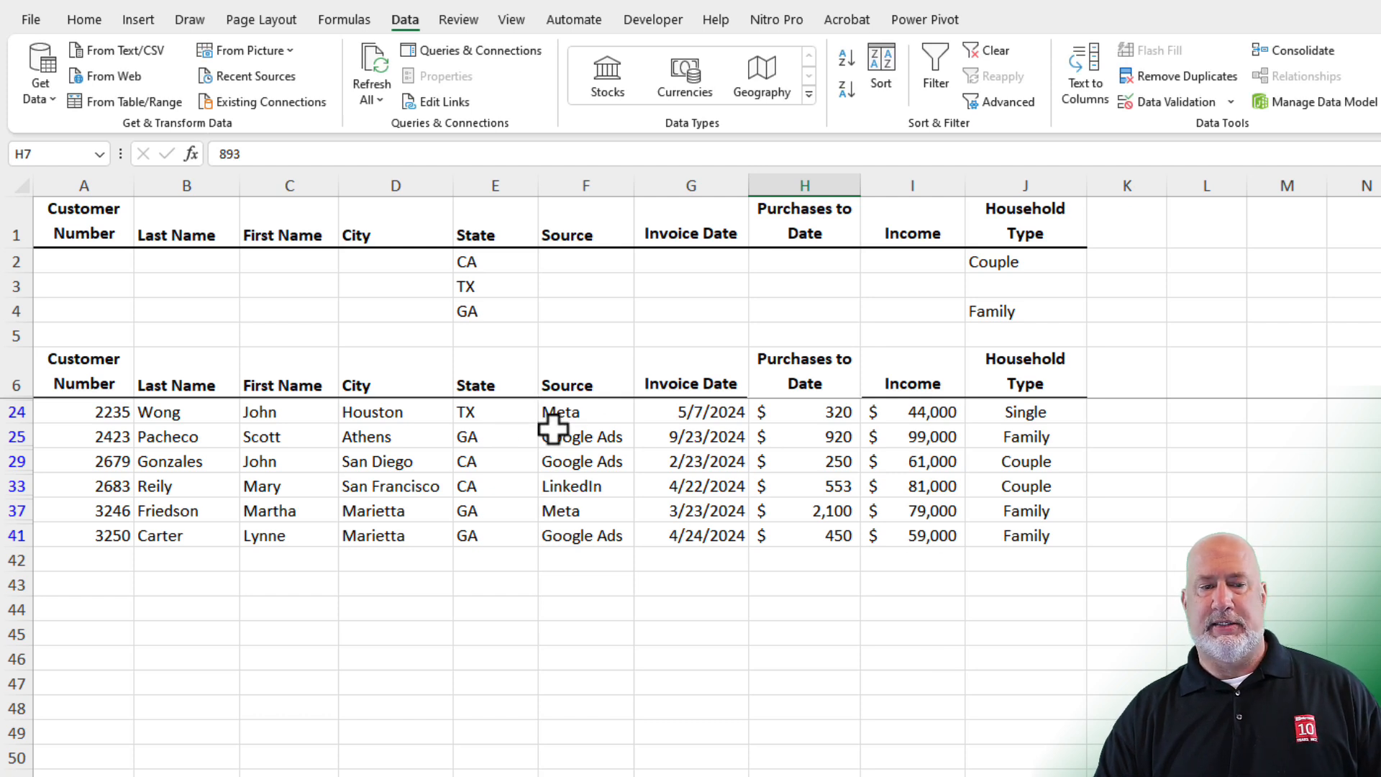
mouse_move(1017, 420)
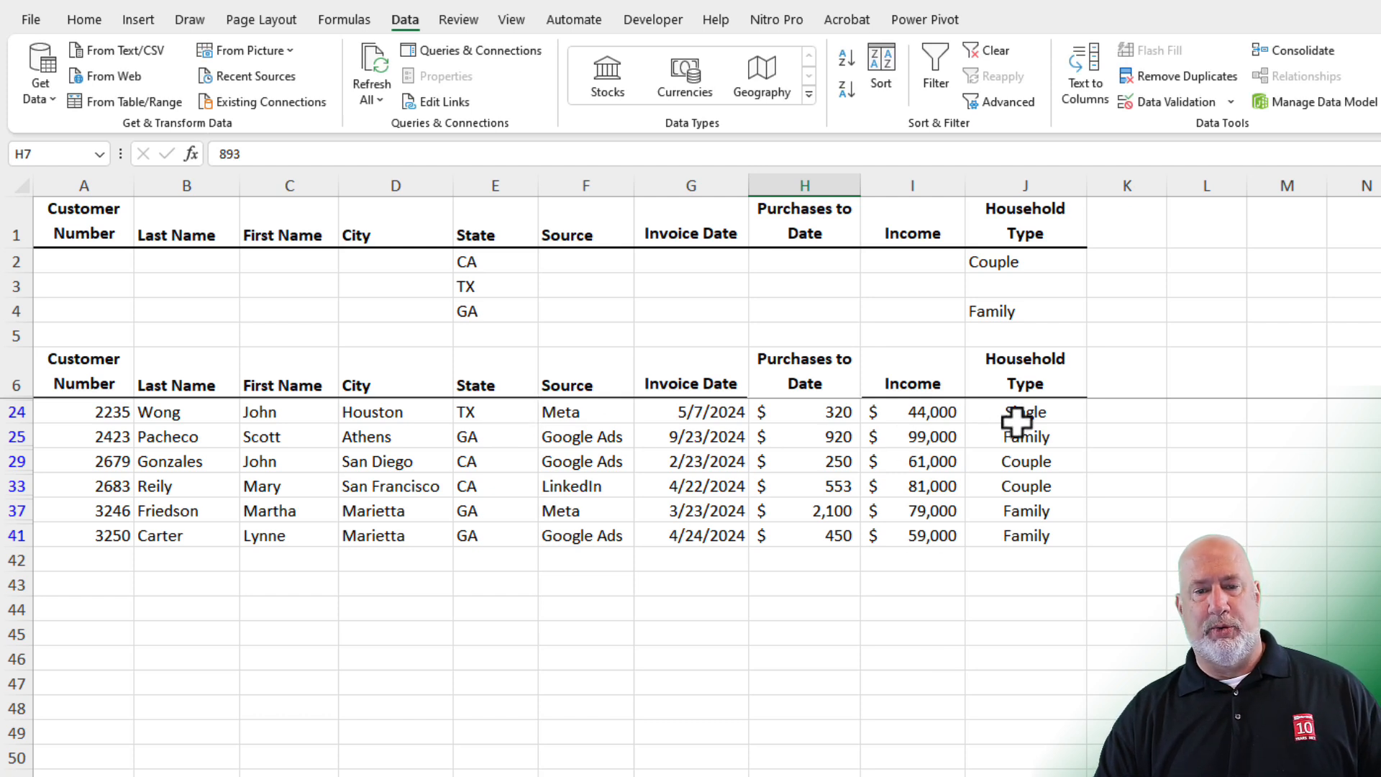
mouse_move(535, 498)
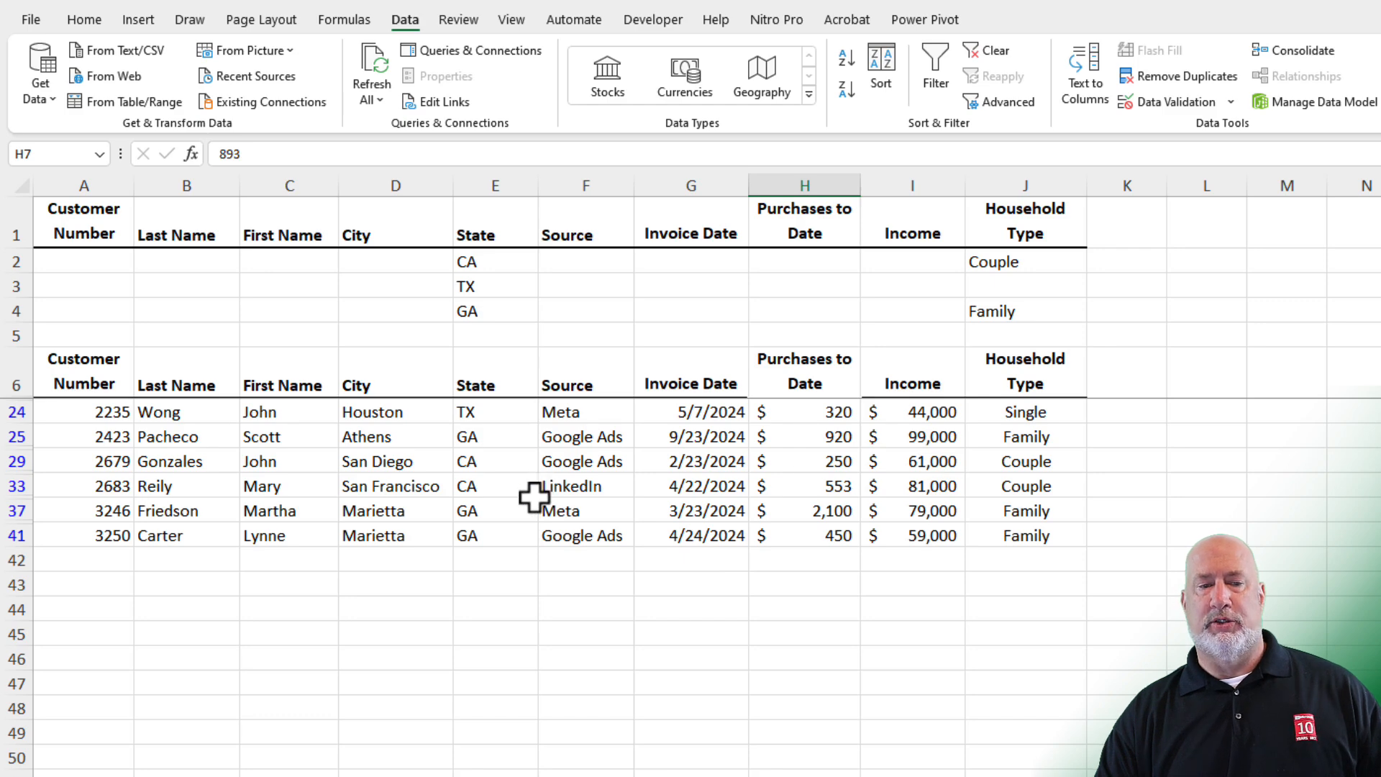
mouse_move(646, 502)
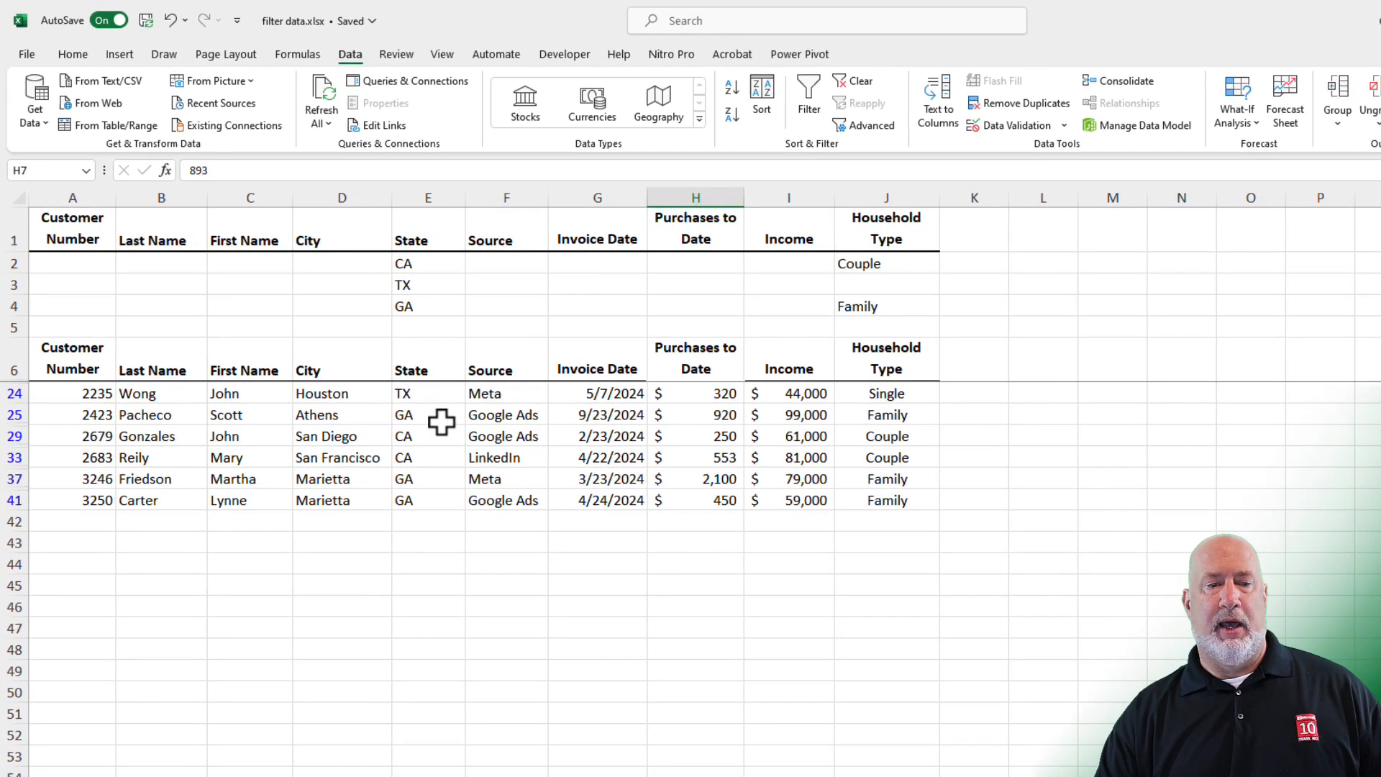
Sort the filtered rows by State A to Z.
right_click(429, 415)
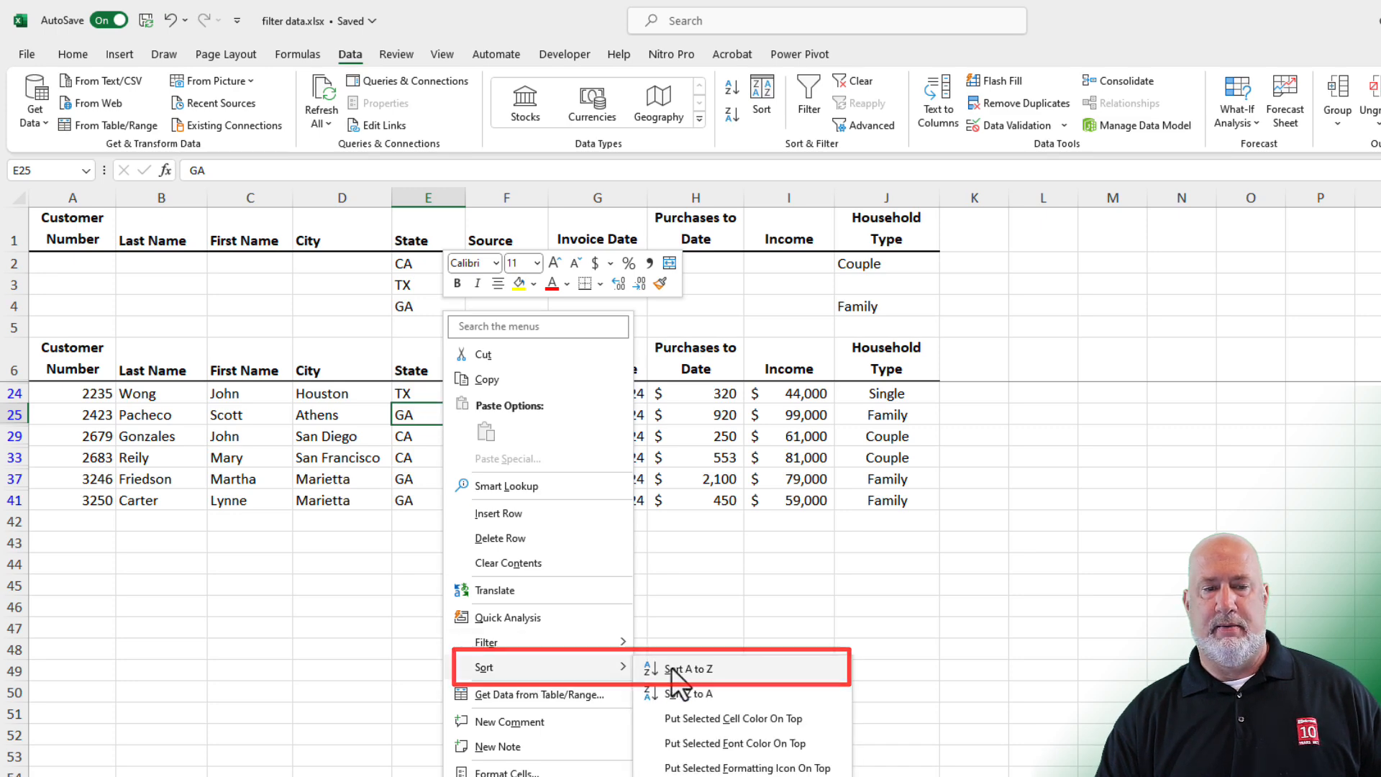
left_click(687, 668)
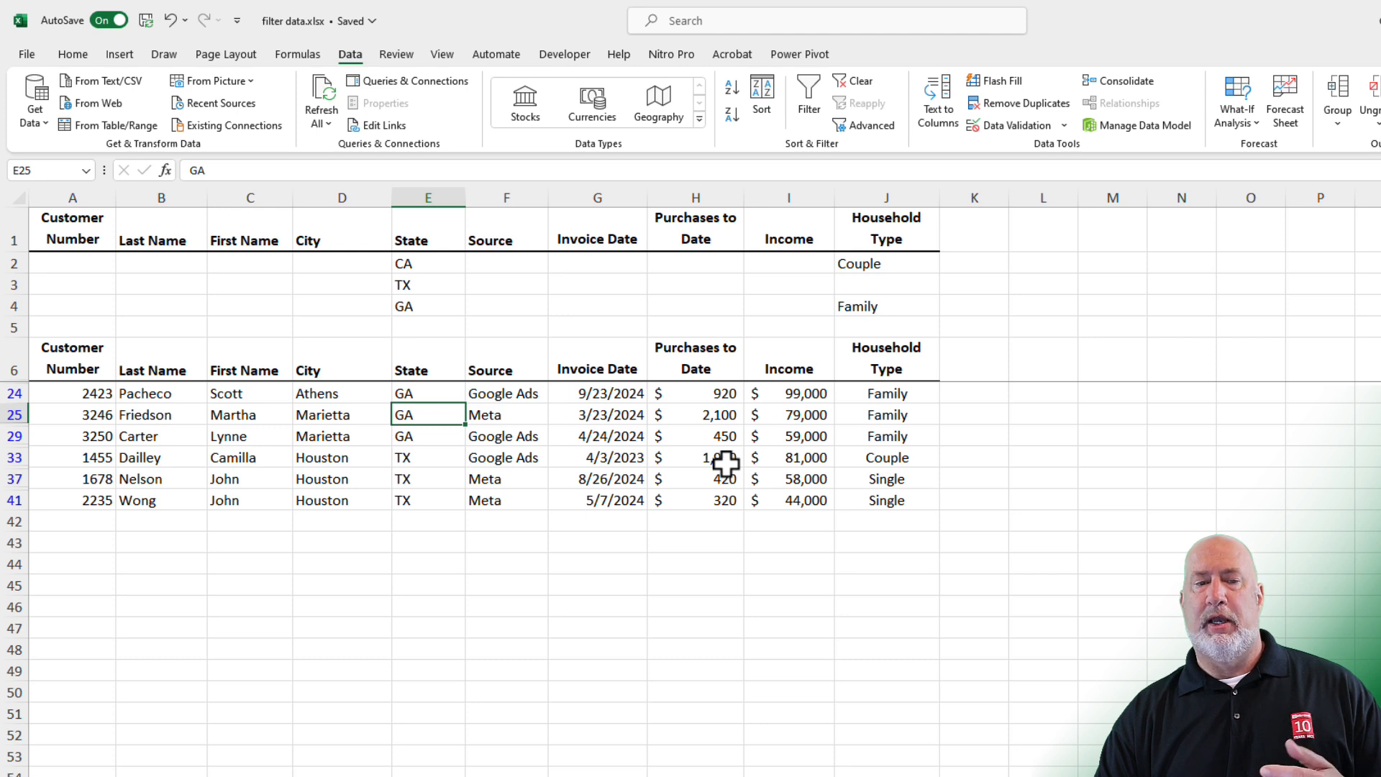
Enter Google Ads under Source in the GA criteria row.
left_click(505, 392)
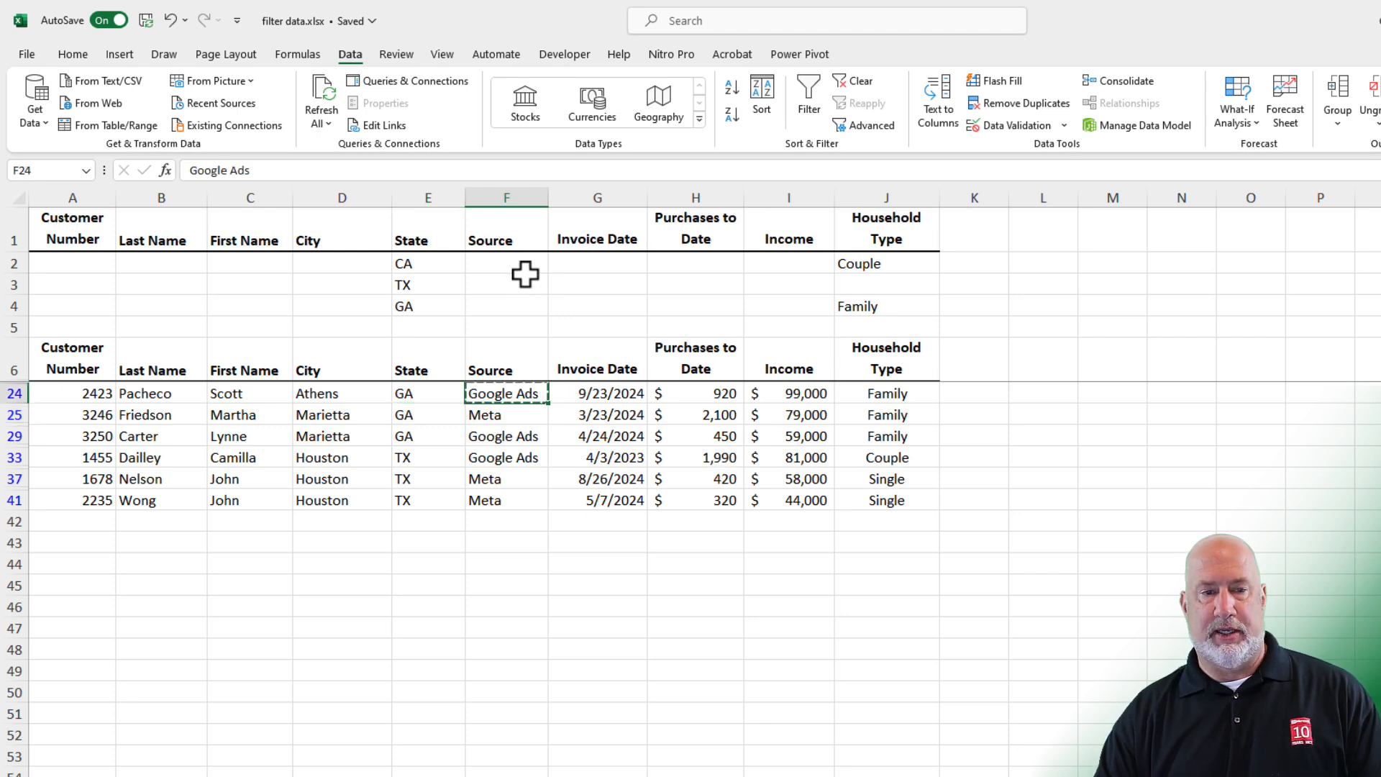
left_click(505, 305)
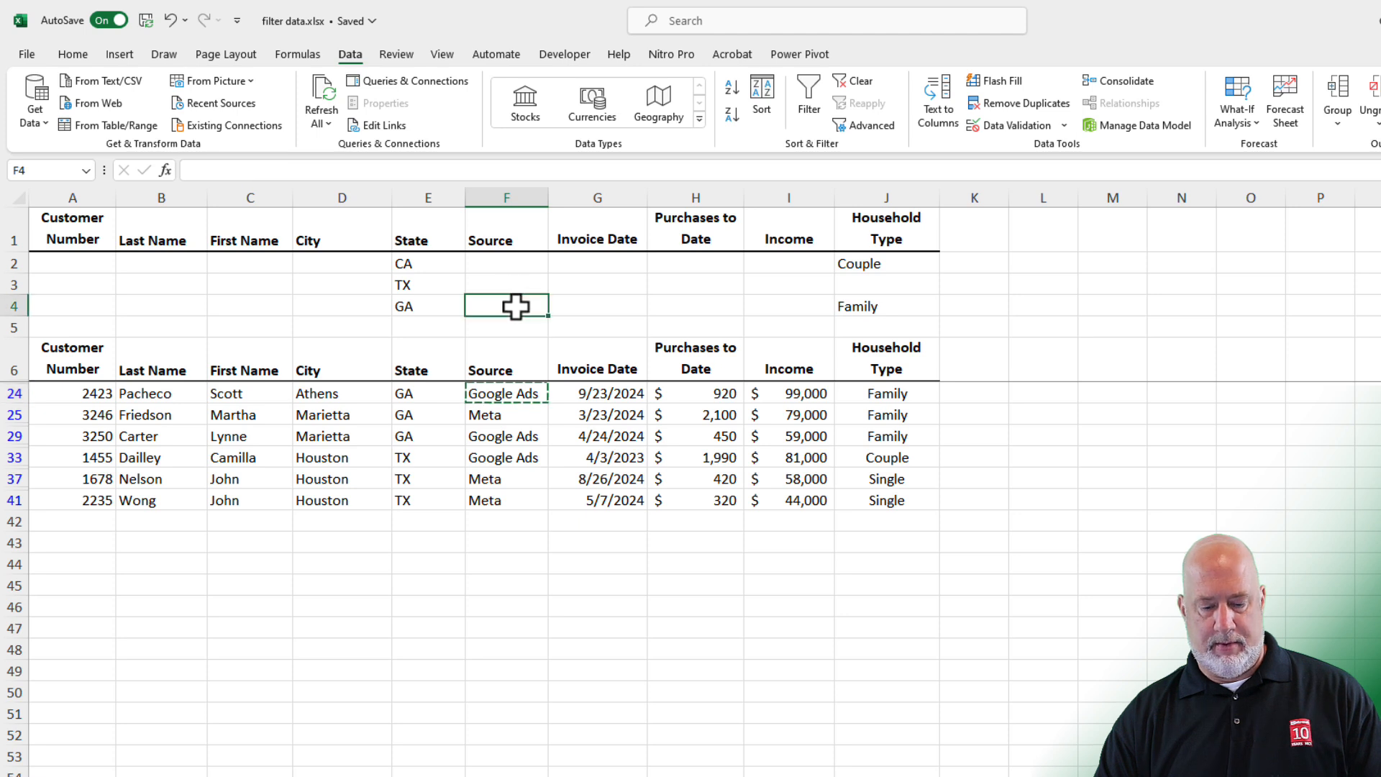
type("Google Ads")
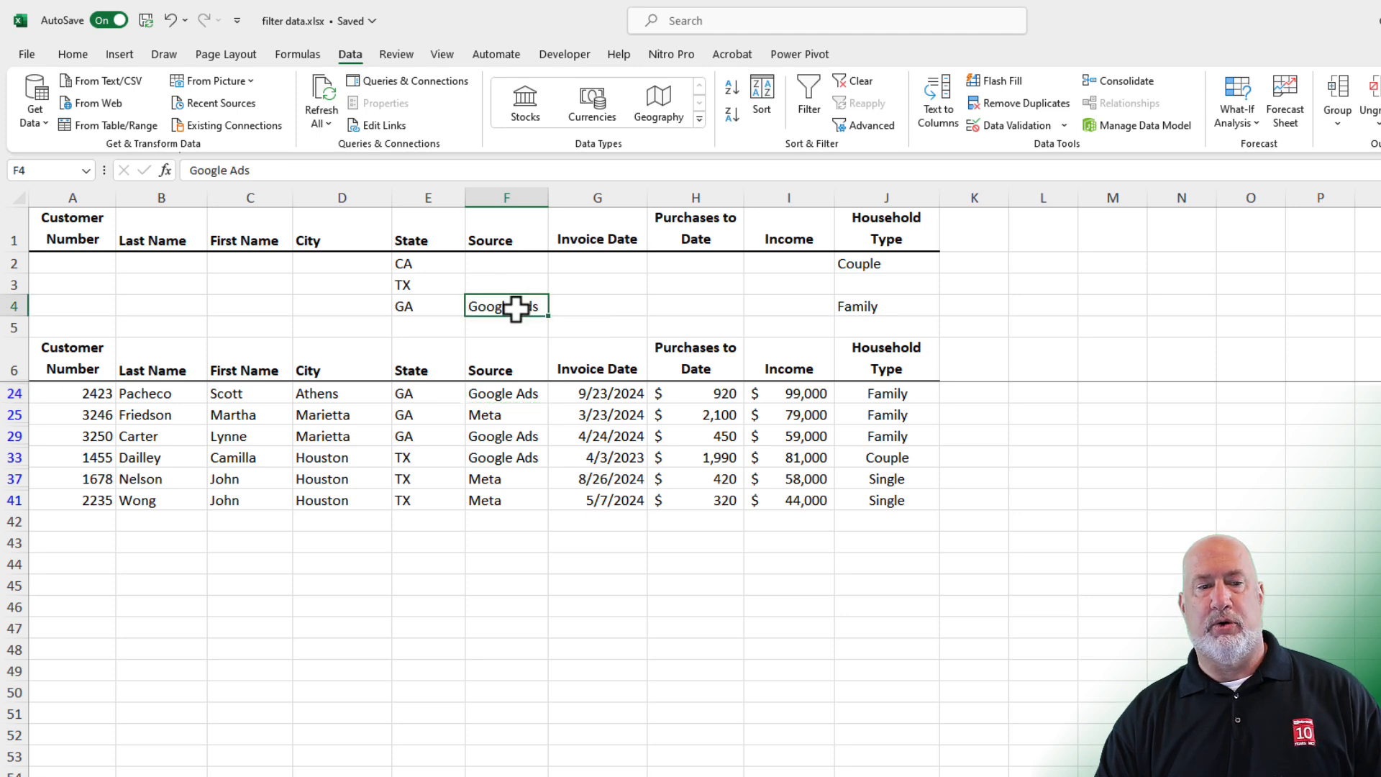
mouse_move(505, 393)
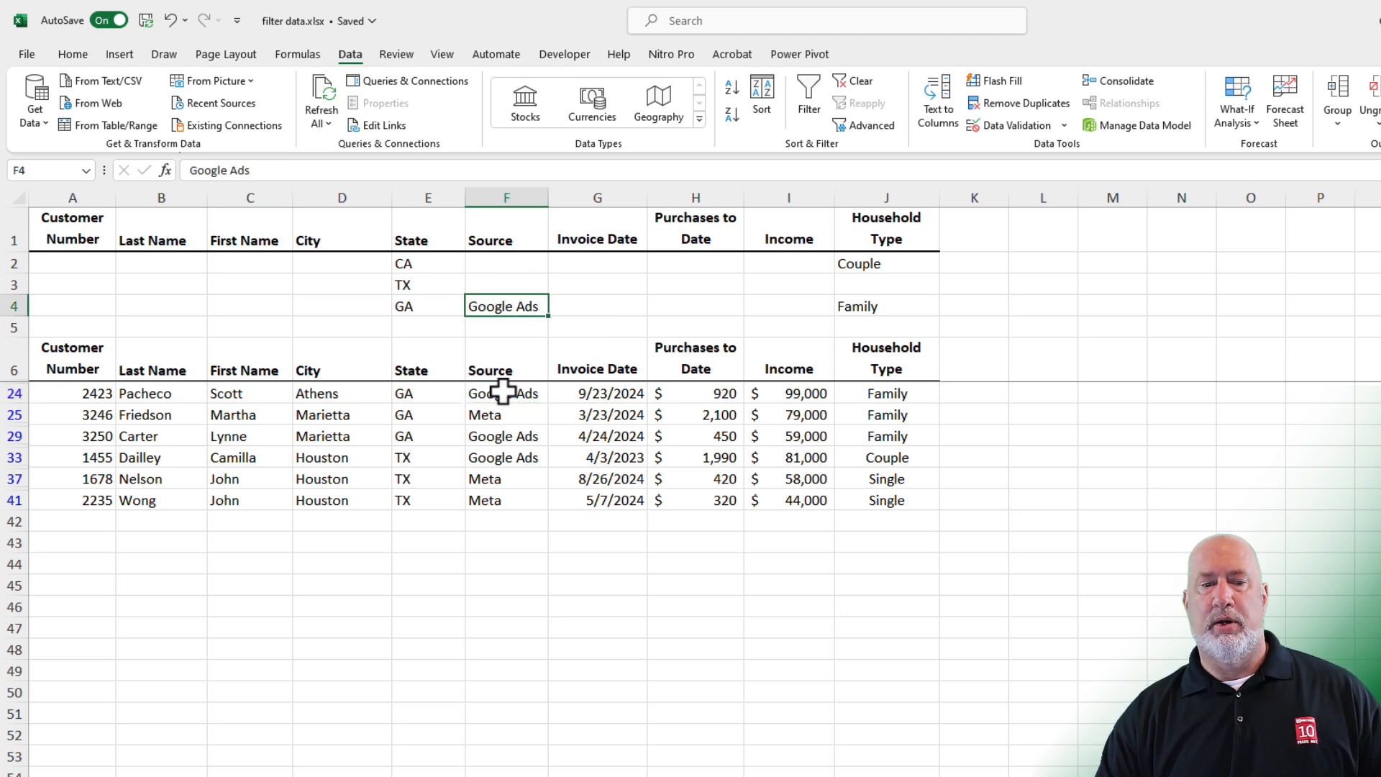
left_click(505, 392)
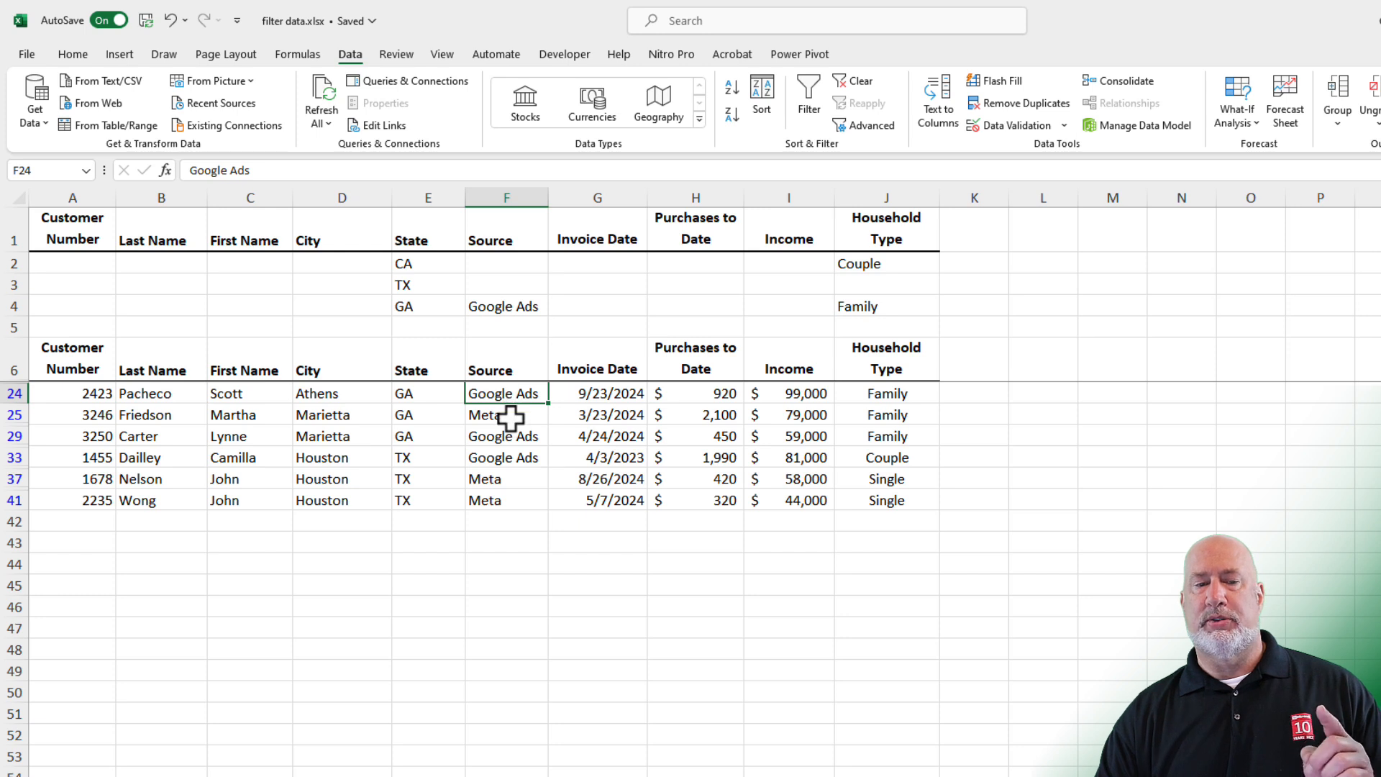
left_click(505, 414)
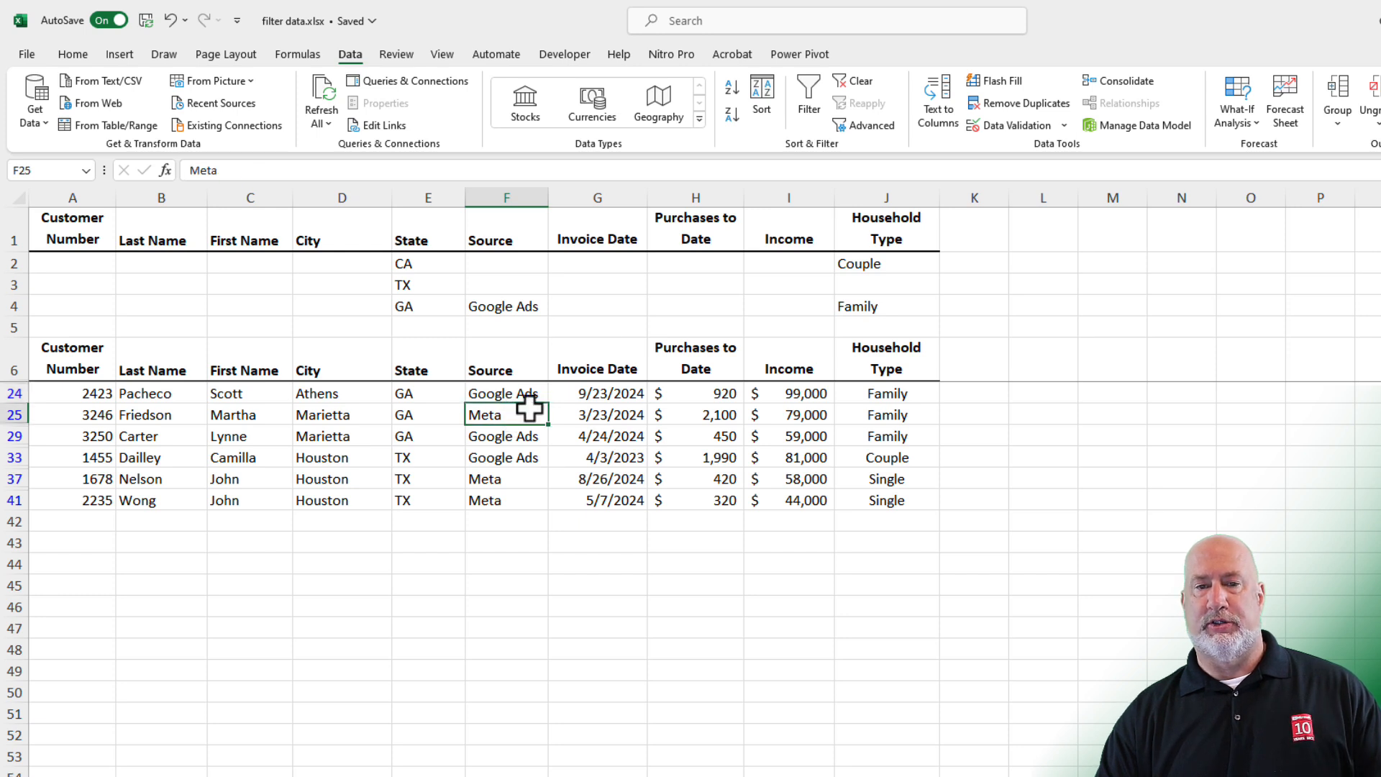
Reapply the Advanced filter so GA rows require Google Ads, leaving five customers.
left_click(872, 125)
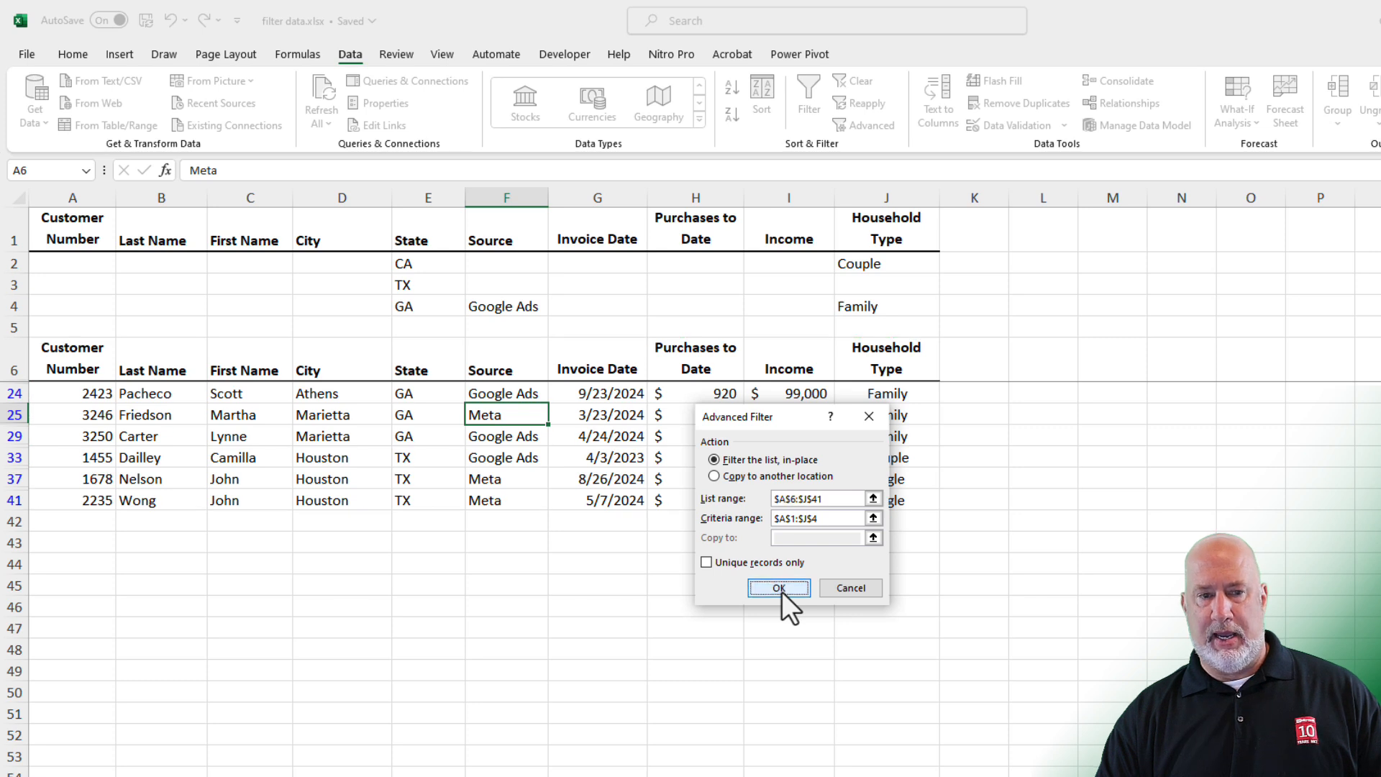
left_click(777, 587)
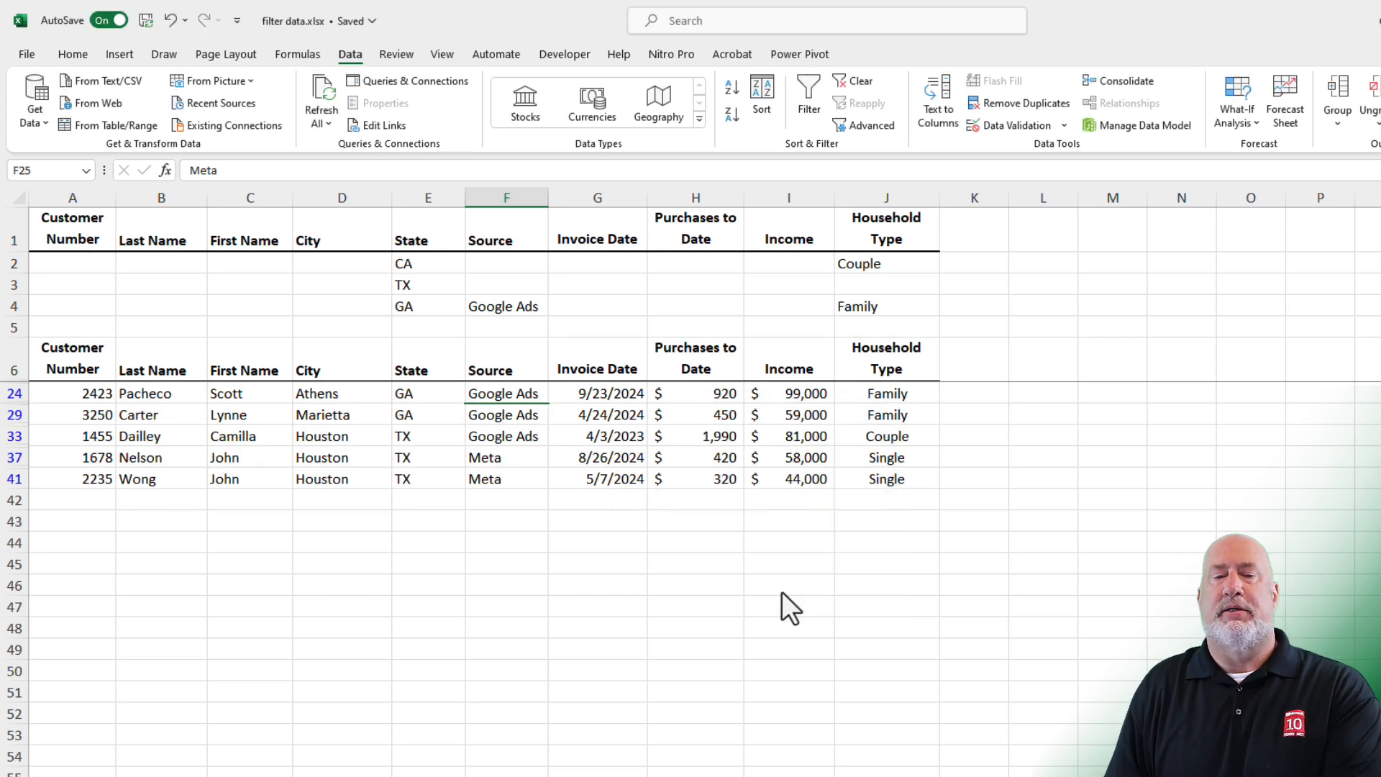